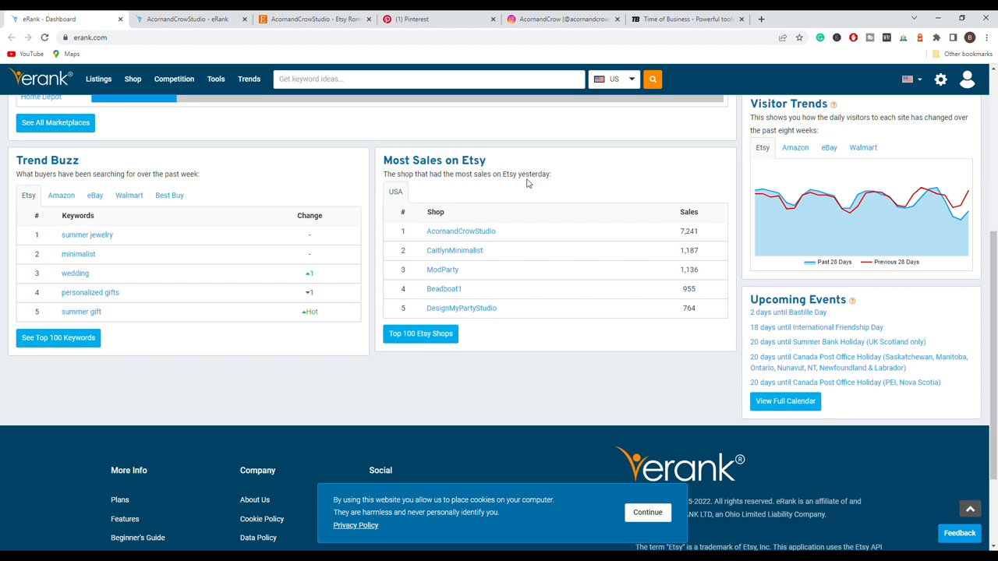
mouse_move(418, 240)
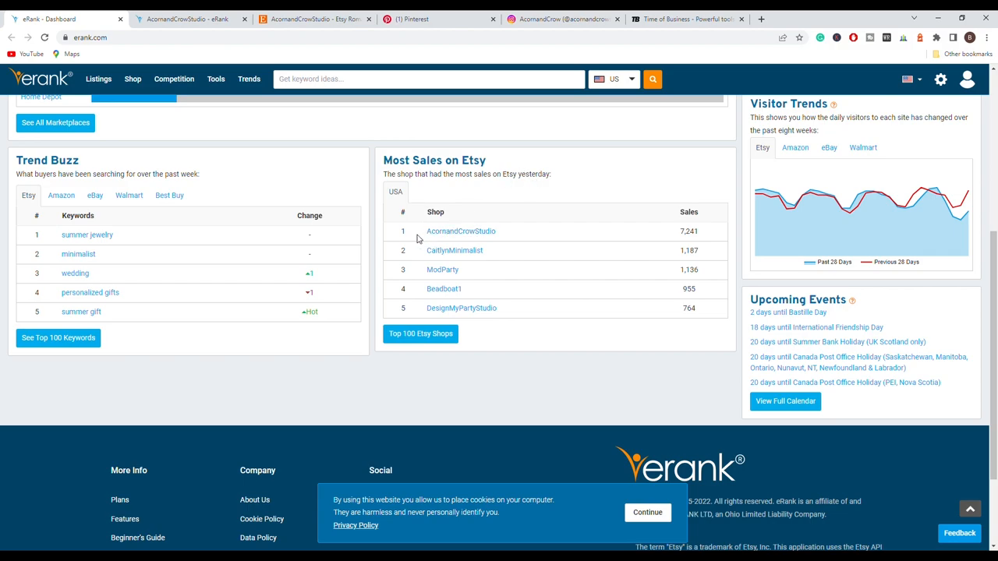
mouse_move(503, 237)
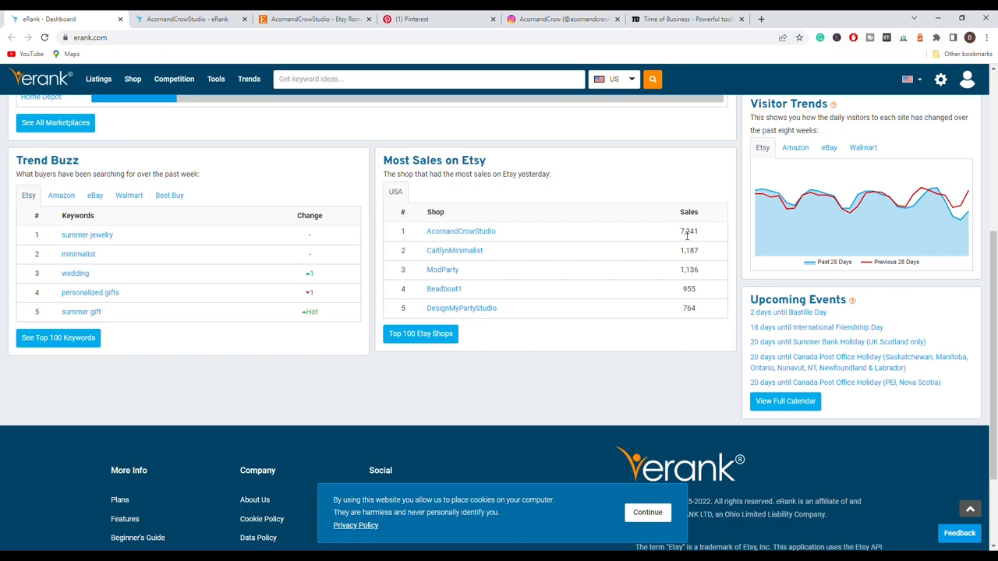
- View AcornandCrowStudio's eRank stats: 194,573 total sales, global rank 40, national rank 22
double_click(689, 231)
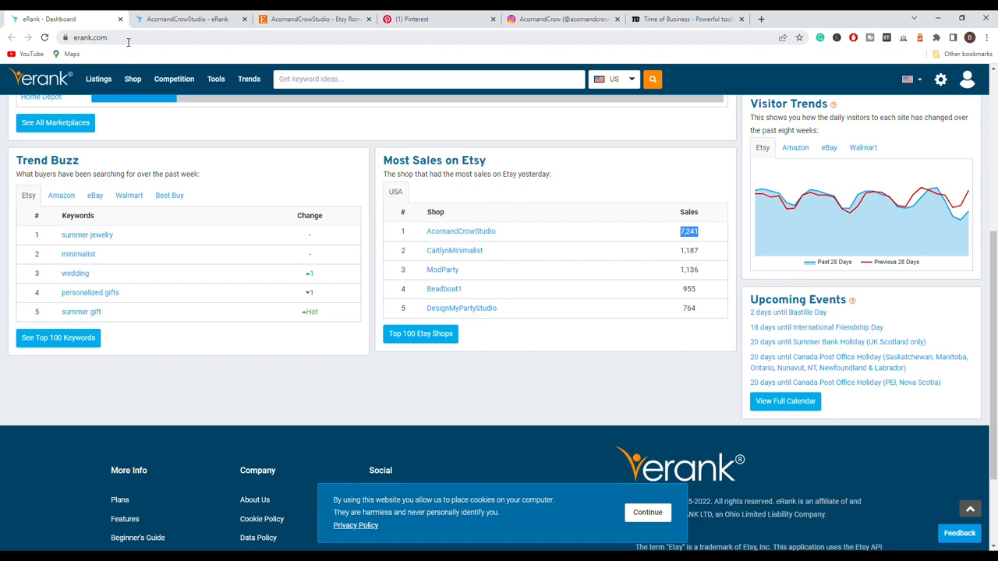
mouse_move(493, 331)
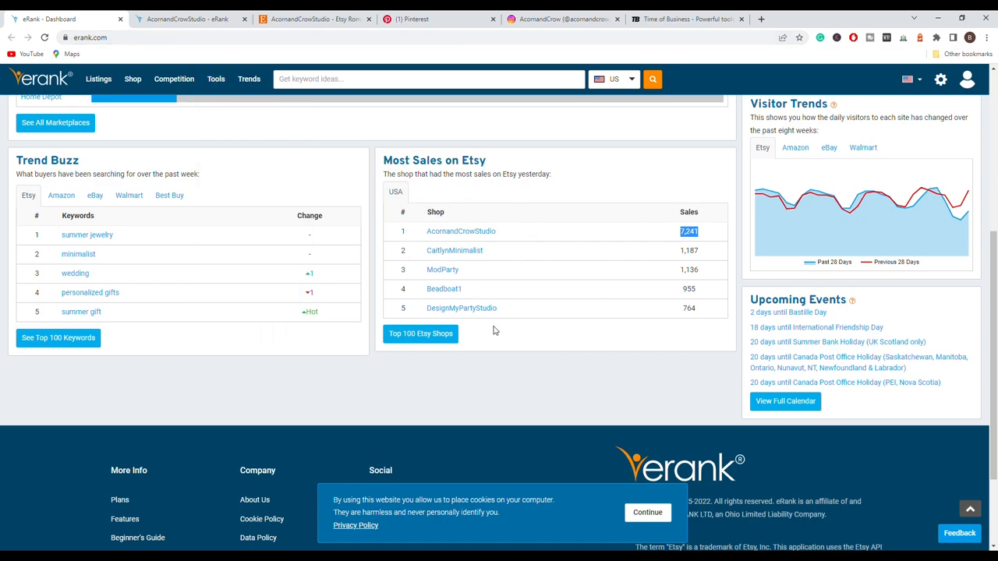
mouse_move(399, 227)
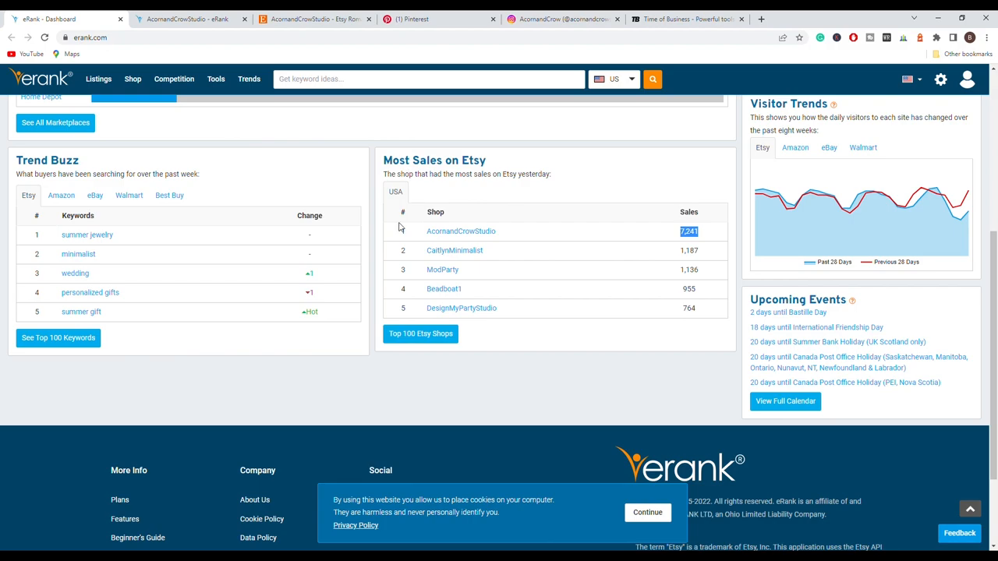
mouse_move(296, 227)
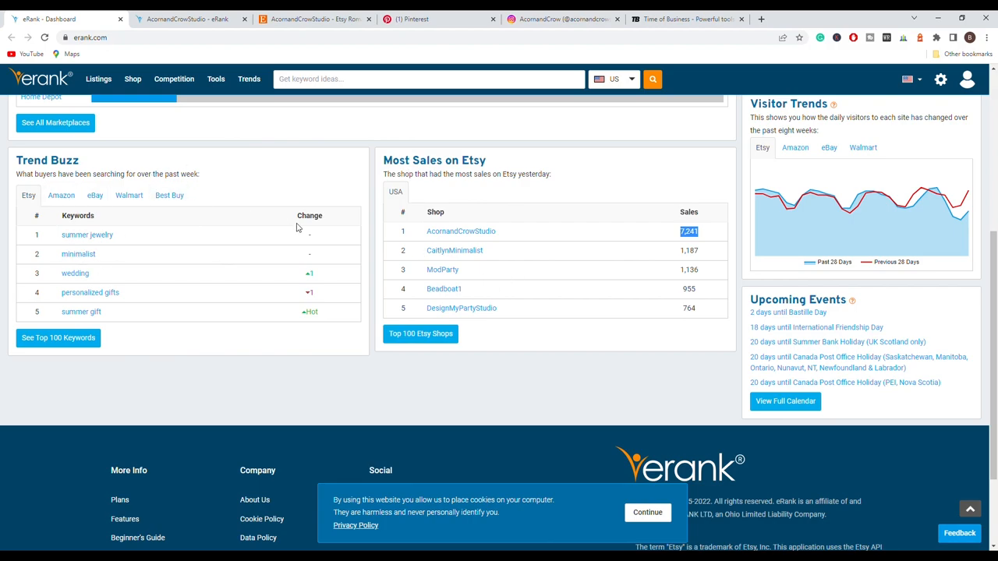
mouse_move(546, 240)
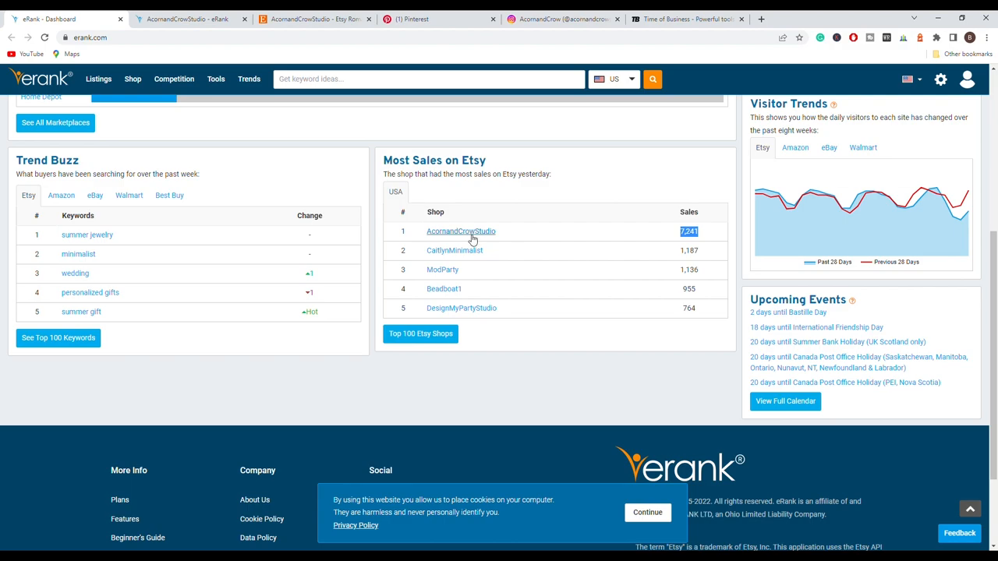
click(462, 231)
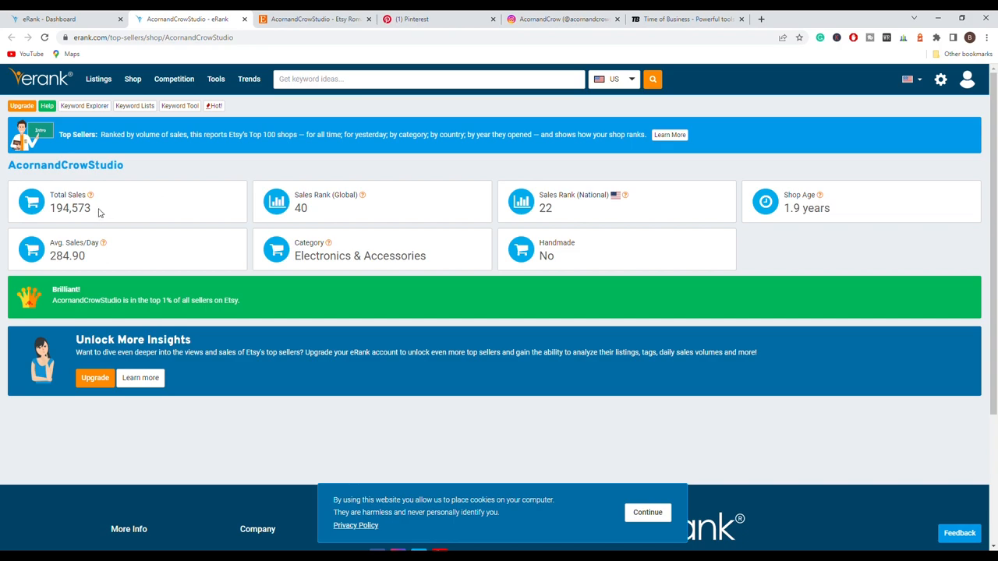
mouse_move(94, 264)
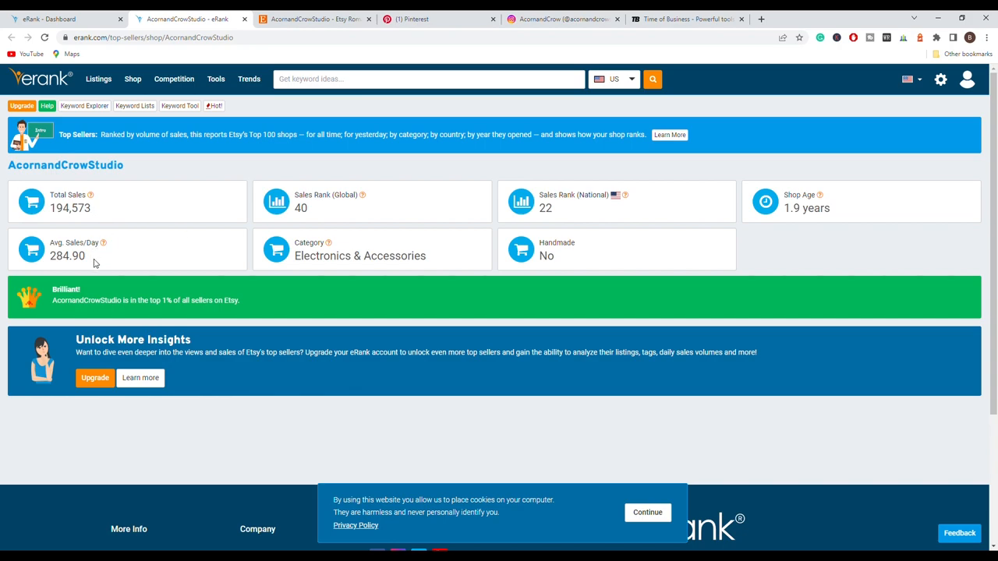
mouse_move(194, 259)
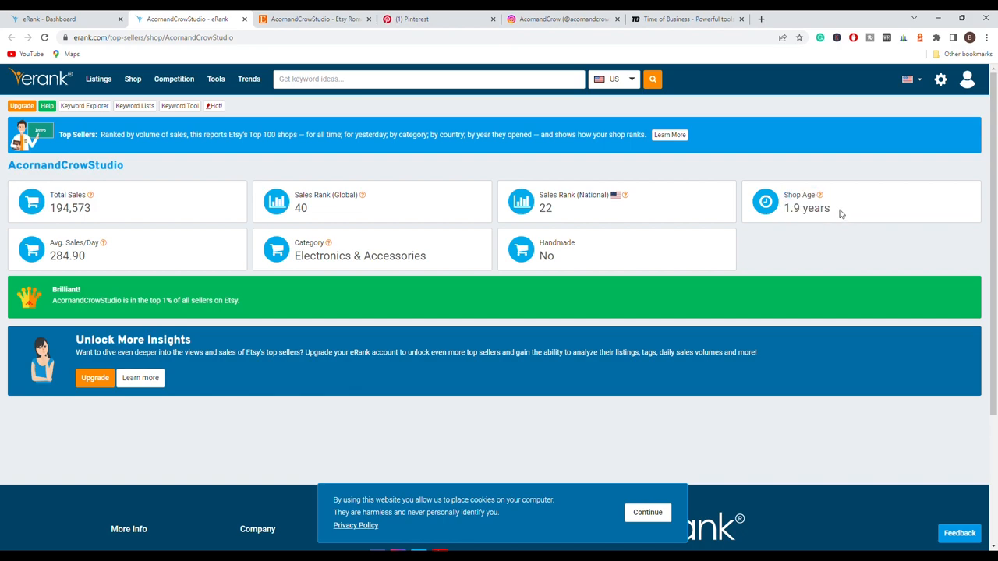
mouse_move(842, 215)
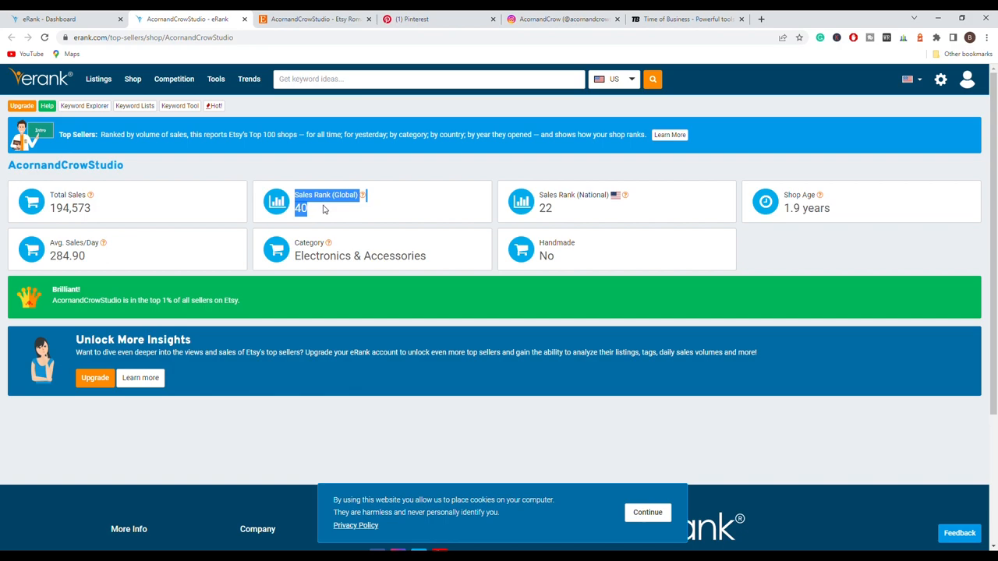
mouse_move(593, 206)
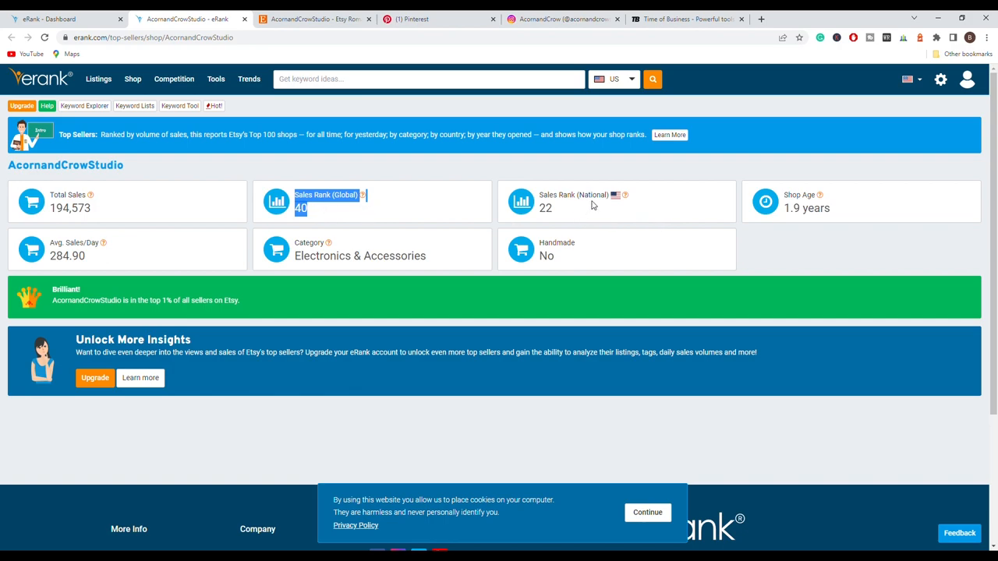
mouse_move(624, 195)
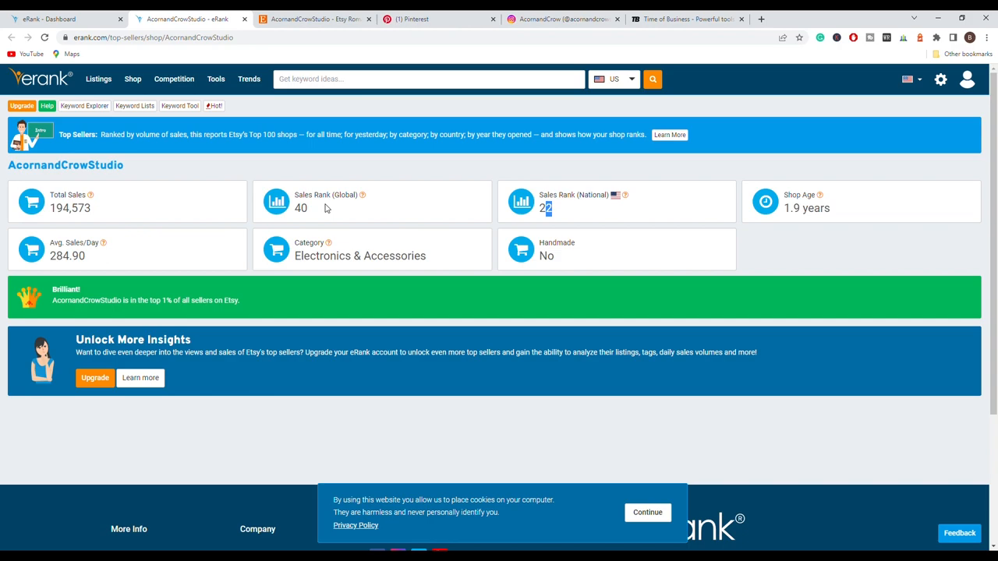
click(174, 78)
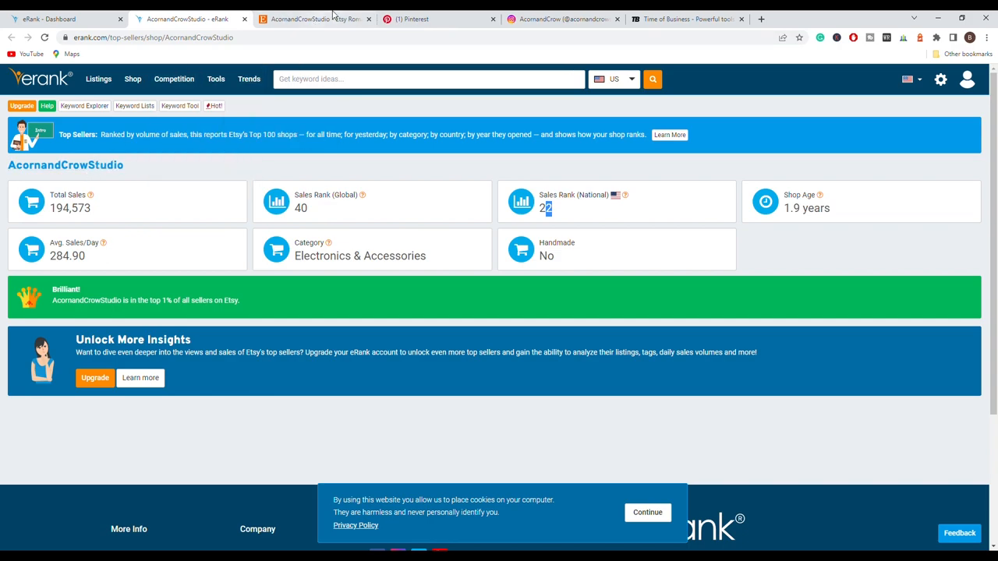
- Switch to AcornandCrowStudio's Etsy storefront with its banner and Star Seller badge
click(312, 19)
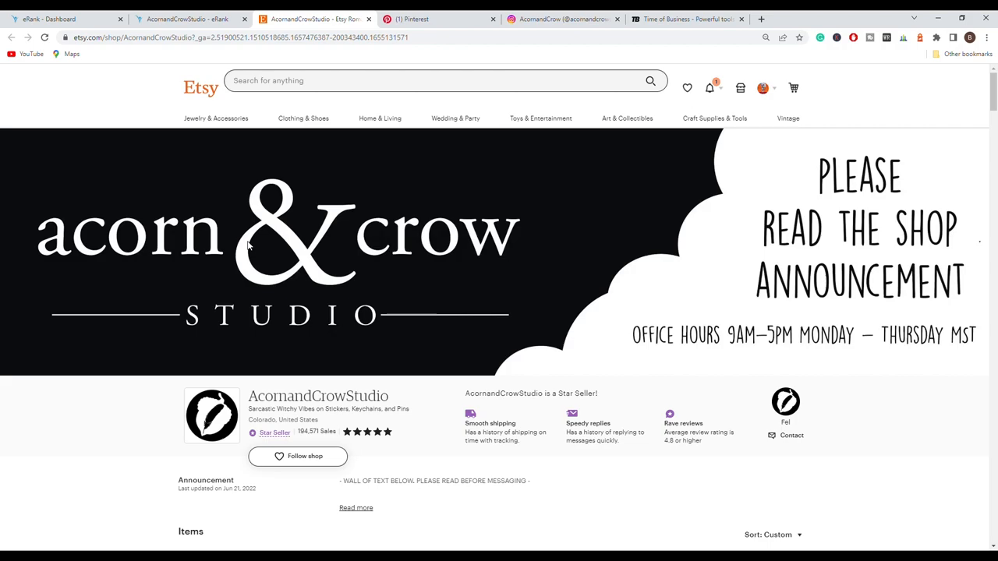
mouse_move(268, 241)
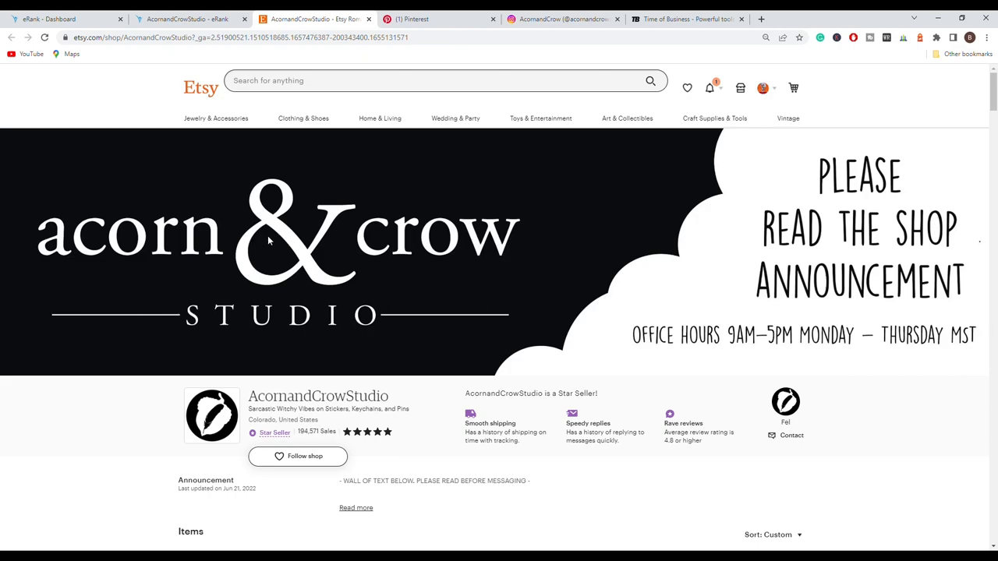
mouse_move(724, 309)
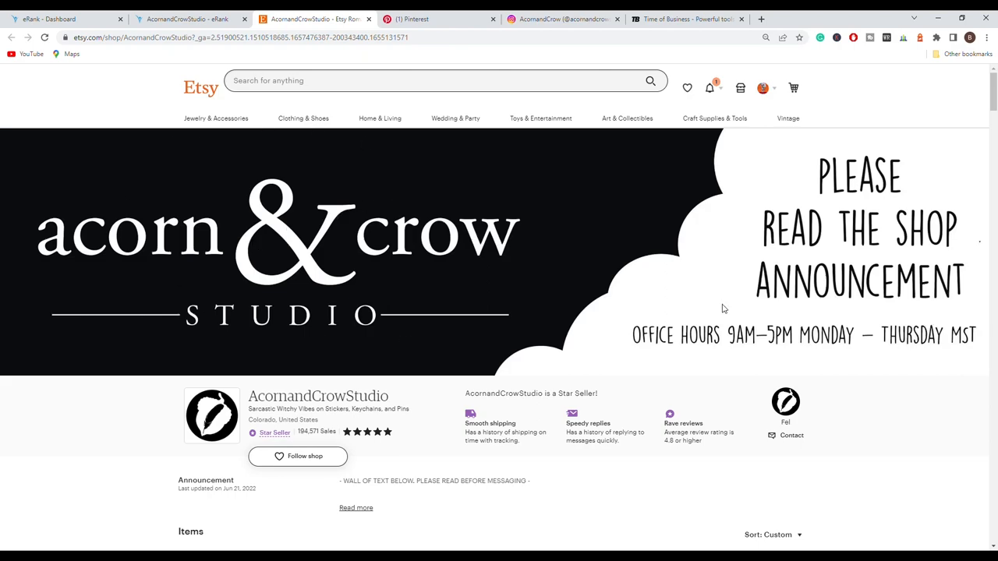
mouse_move(444, 300)
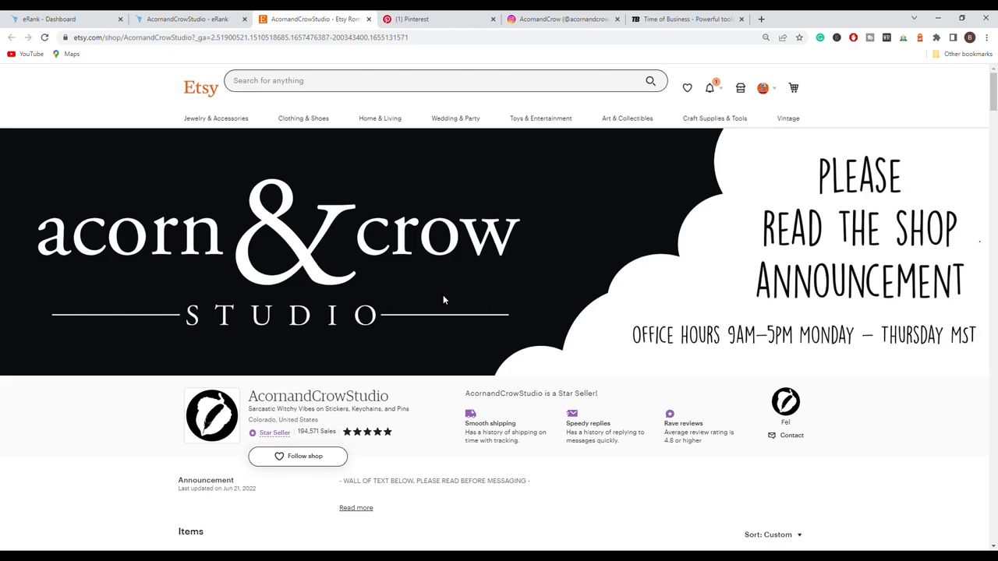
mouse_move(836, 393)
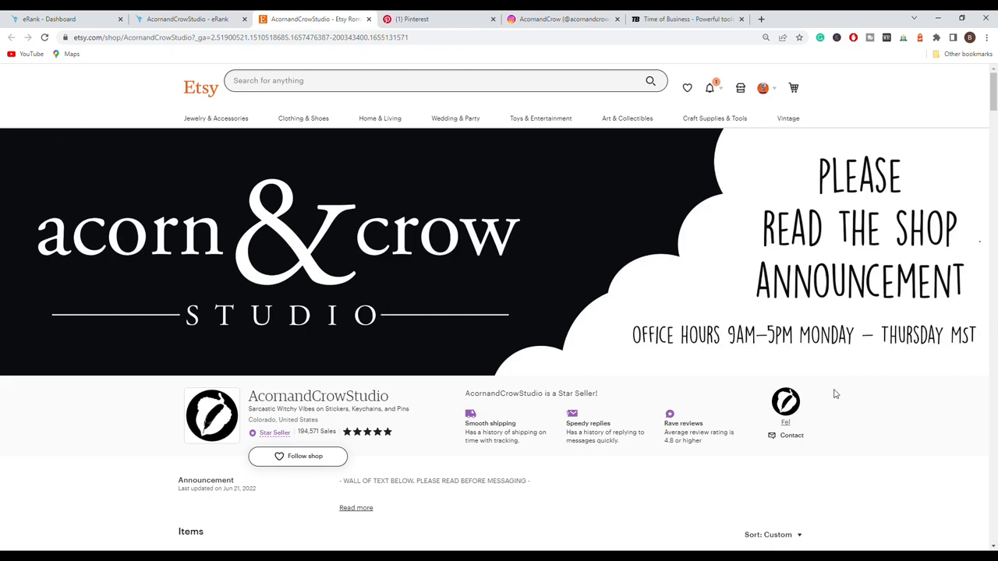
mouse_move(483, 300)
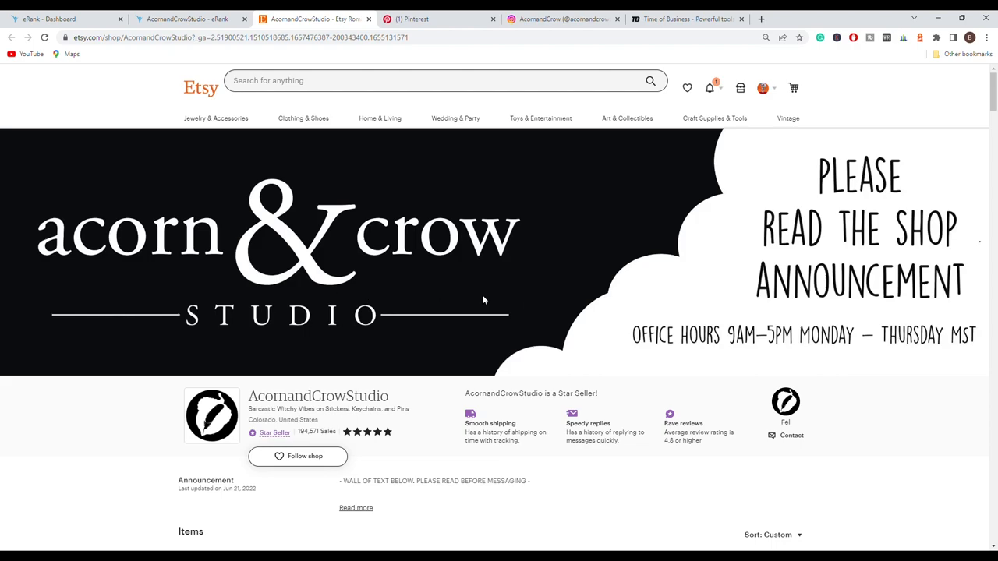
mouse_move(848, 265)
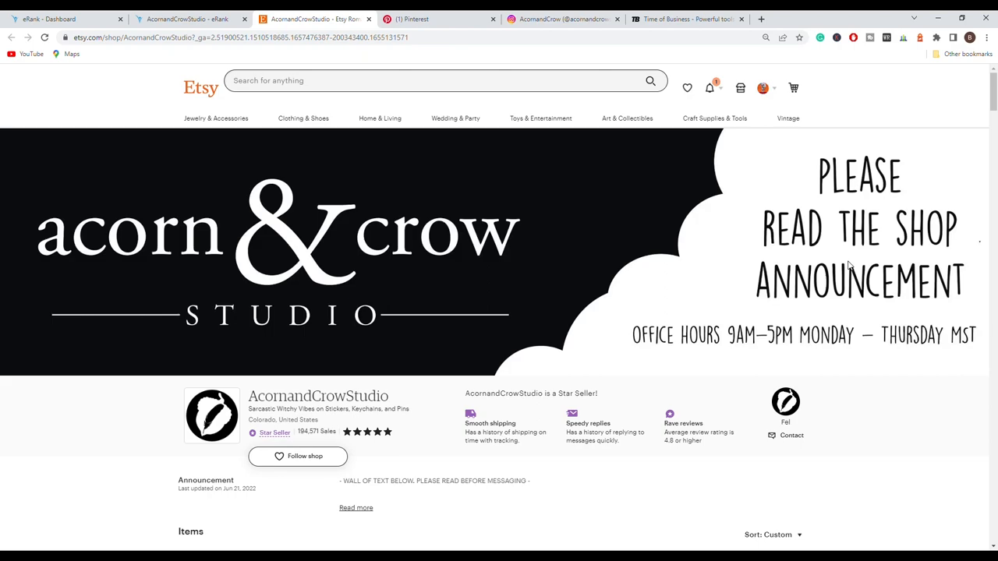
- Highlight the shop tagline and reach the featured stickers and 278-item listings
scroll(down, 3)
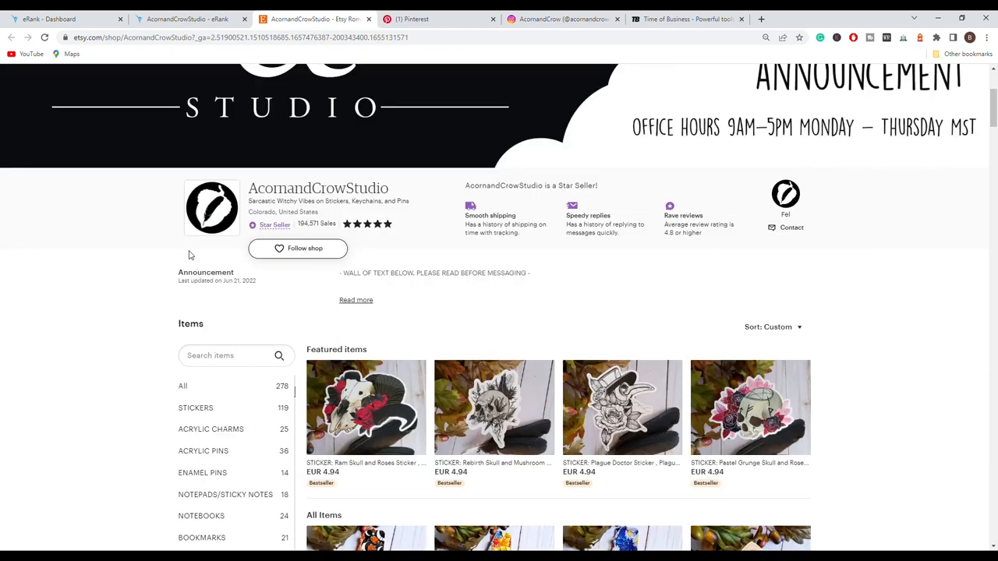
mouse_move(193, 254)
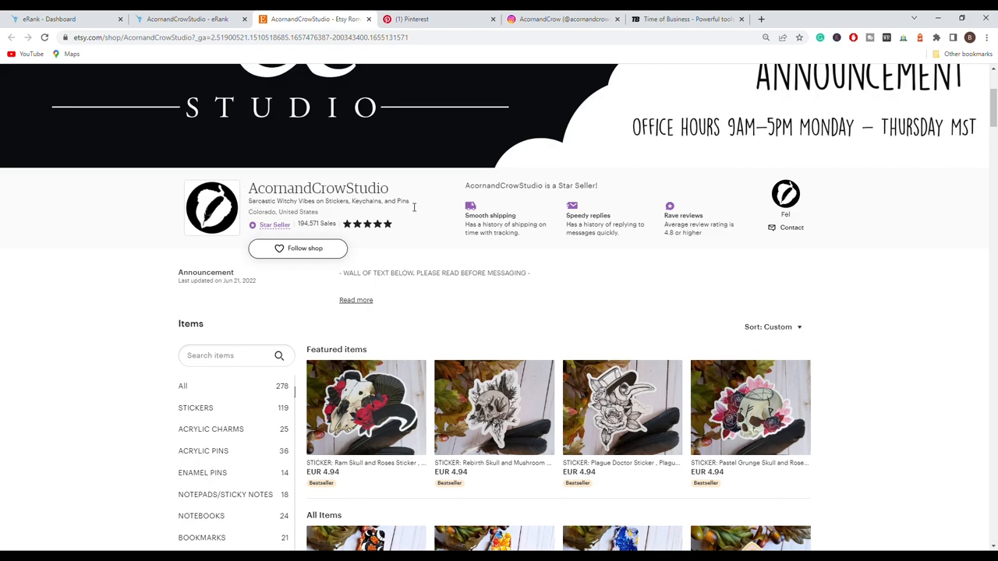
drag(250, 201, 408, 201)
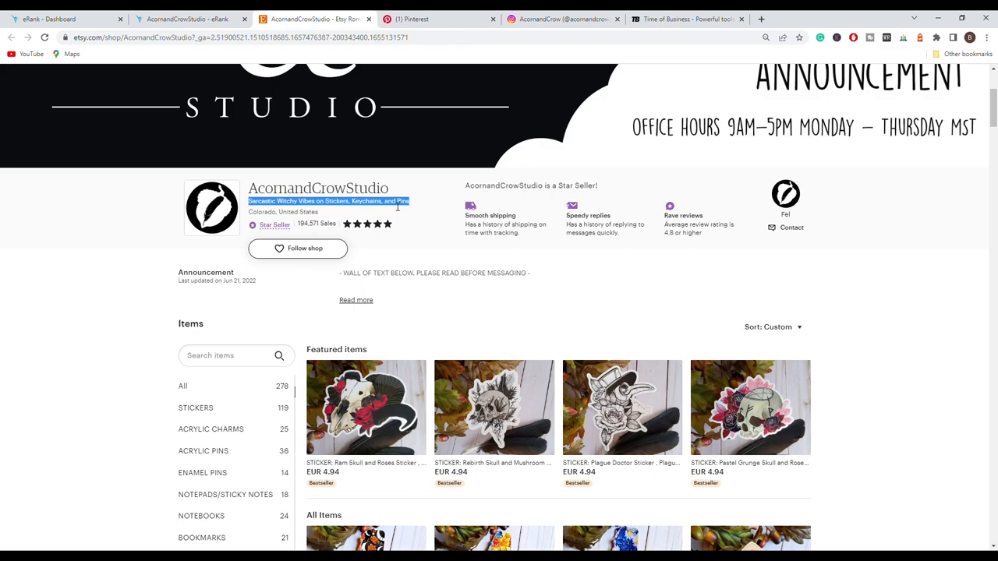
scroll(down, 3)
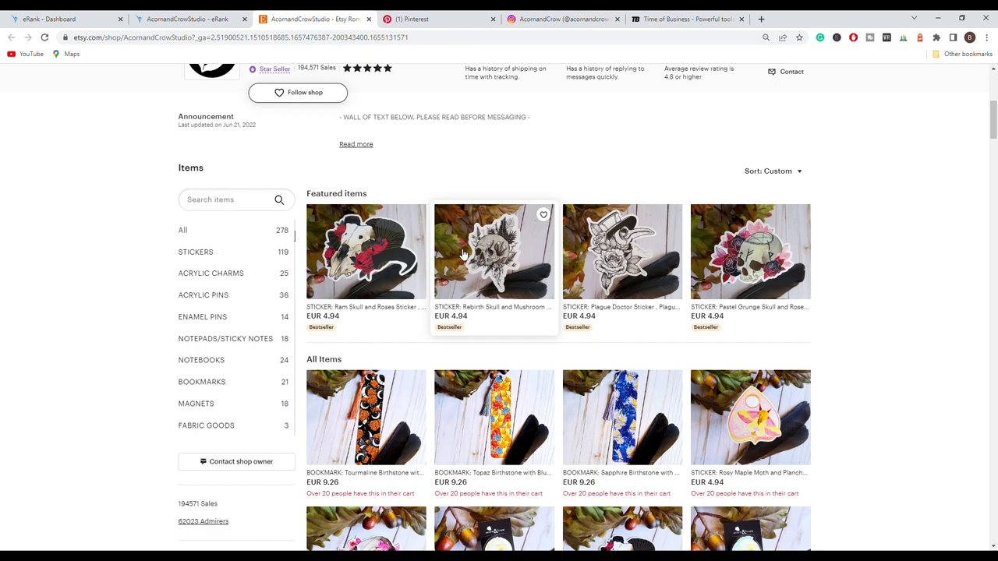
mouse_move(434, 159)
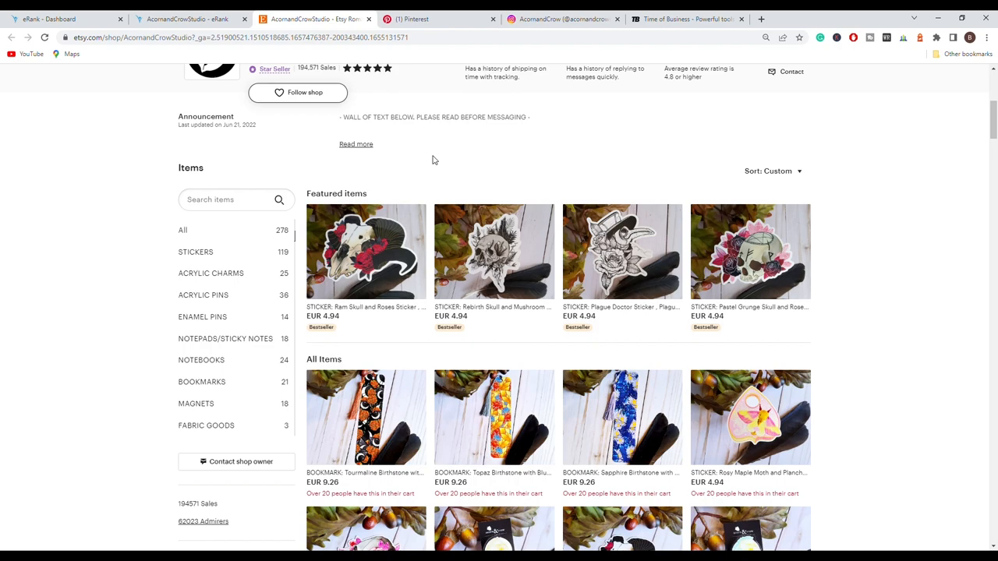
mouse_move(445, 166)
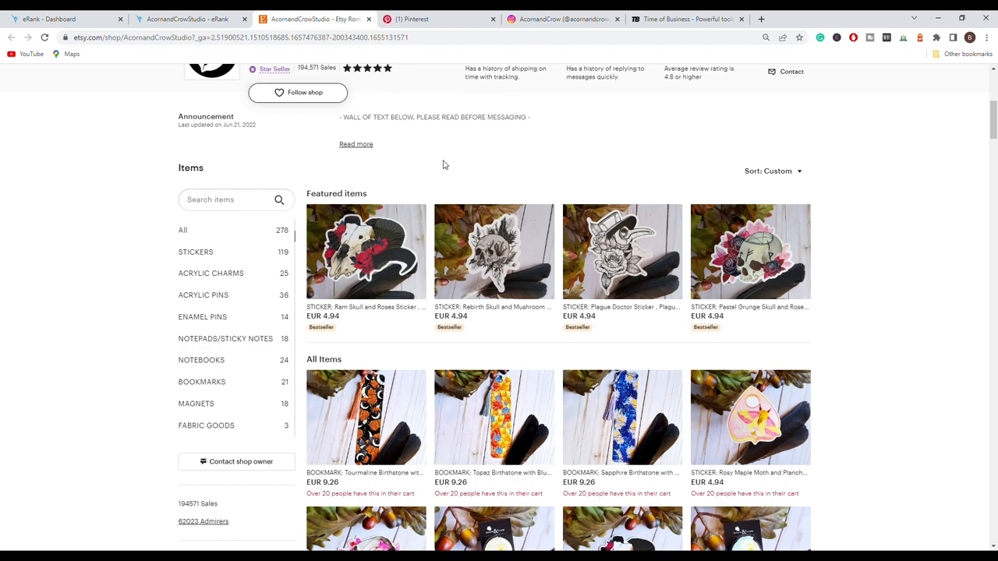
- Filter the shop to its Stickers category, then return to all items
scroll(down, 3)
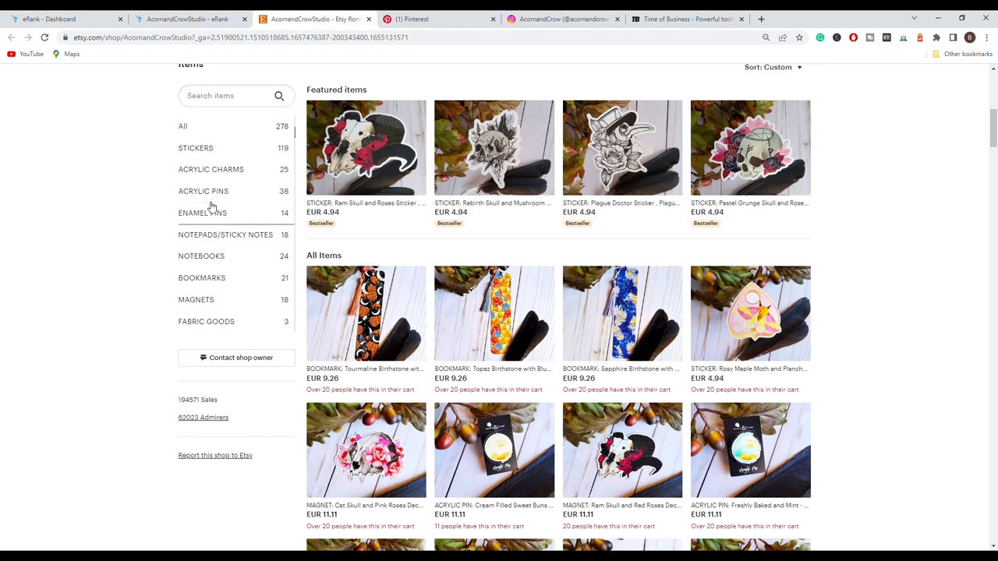
mouse_move(203, 191)
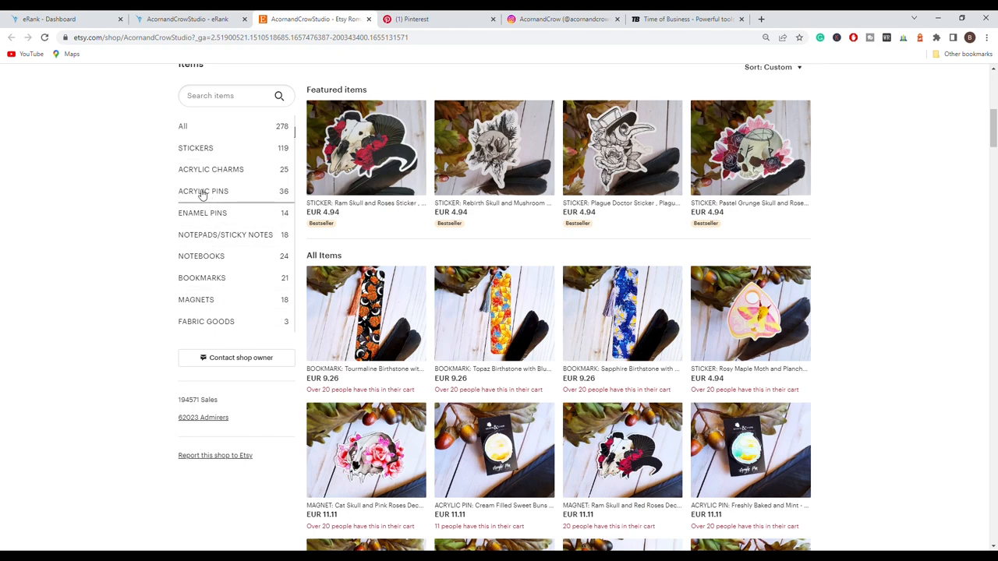
mouse_move(225, 178)
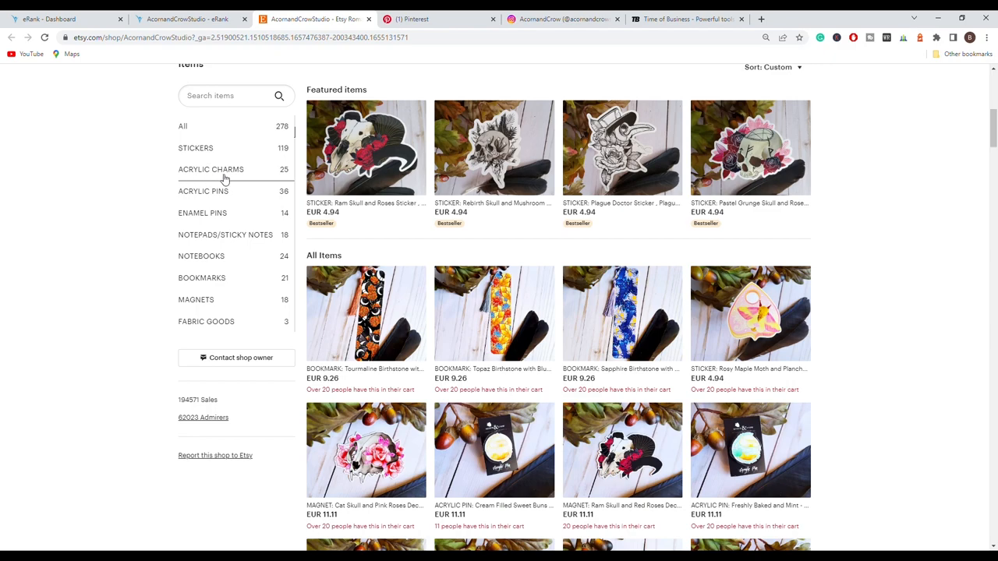
mouse_move(238, 274)
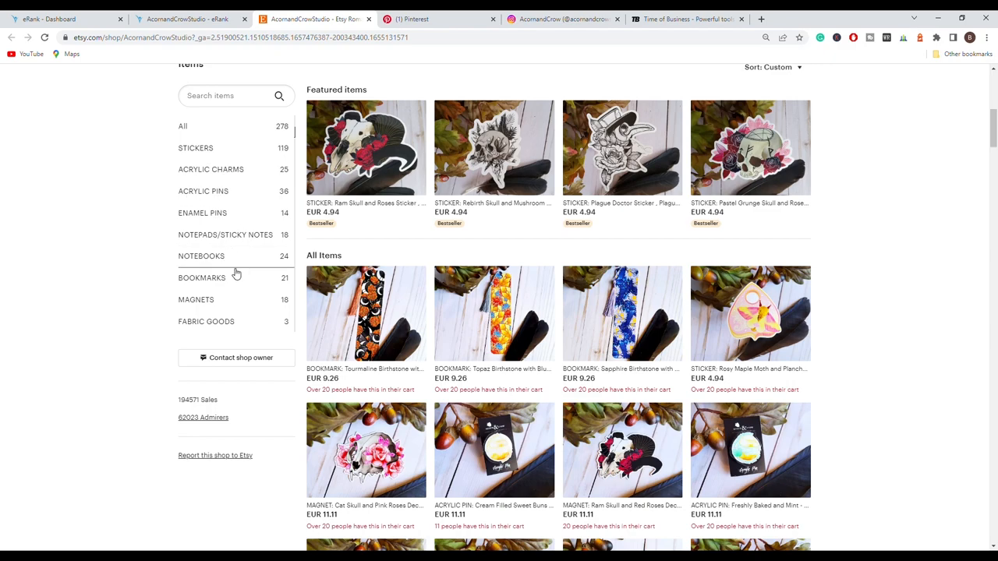
click(773, 74)
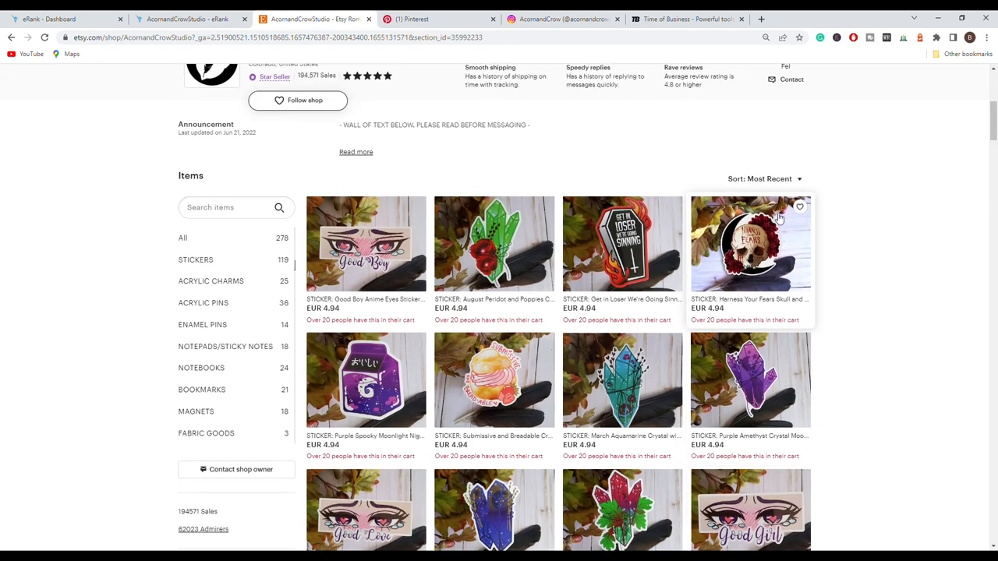
click(764, 177)
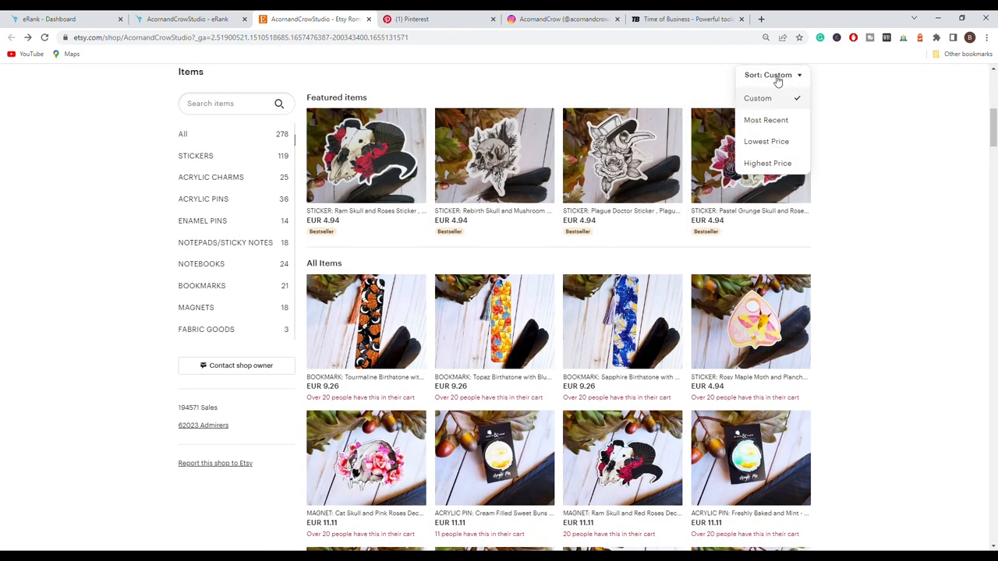
- Sort the shop's listings by Most Recent so newest notebooks and stickers lead
click(765, 118)
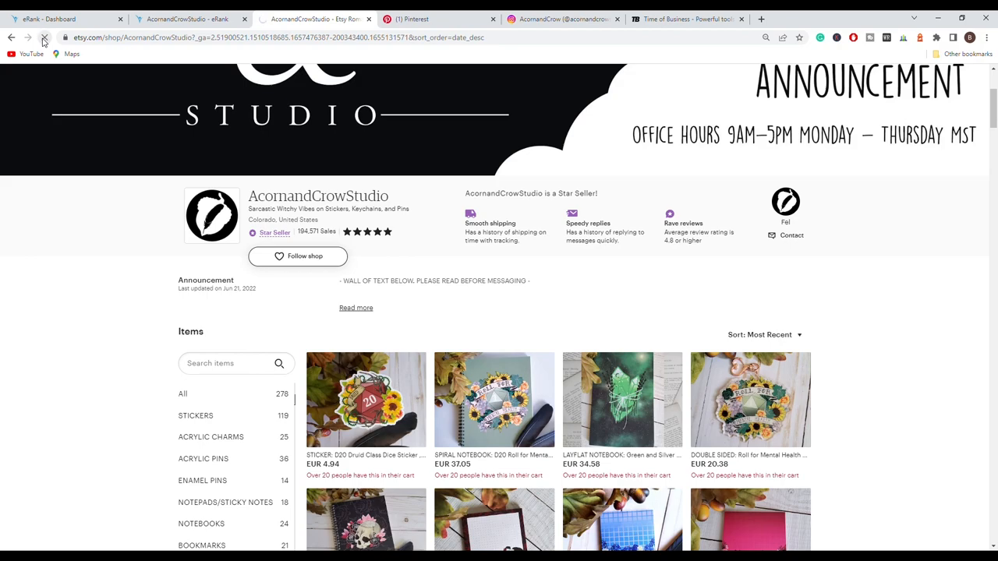
- Reload the shop and browse the newest listings down to the five-star reviews section
click(44, 37)
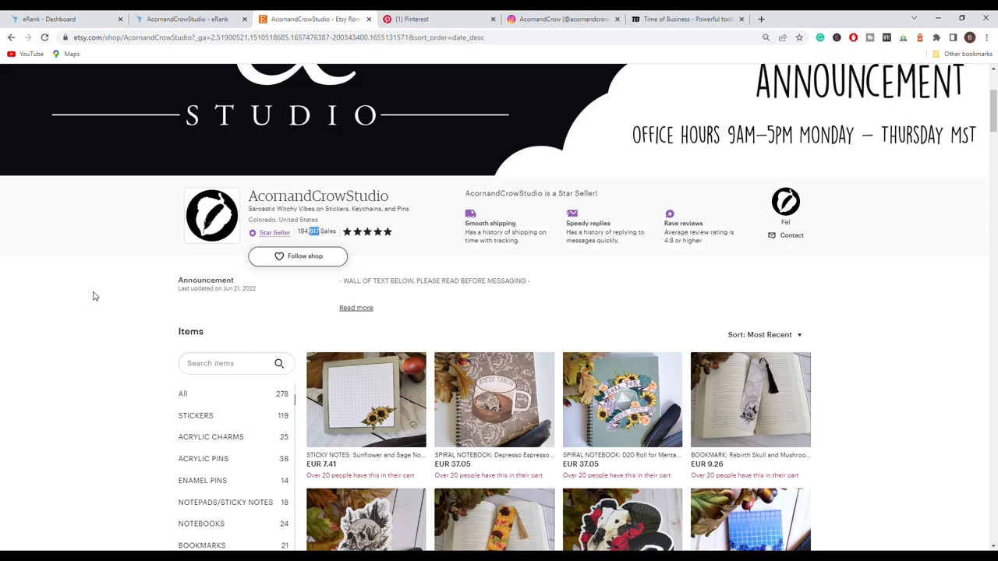
scroll(down, 3)
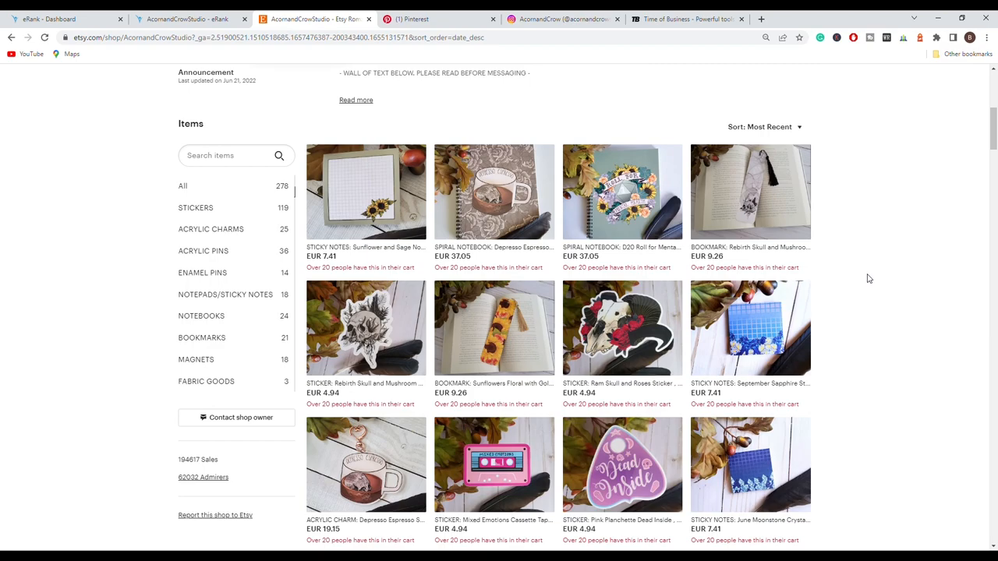
scroll(down, 3)
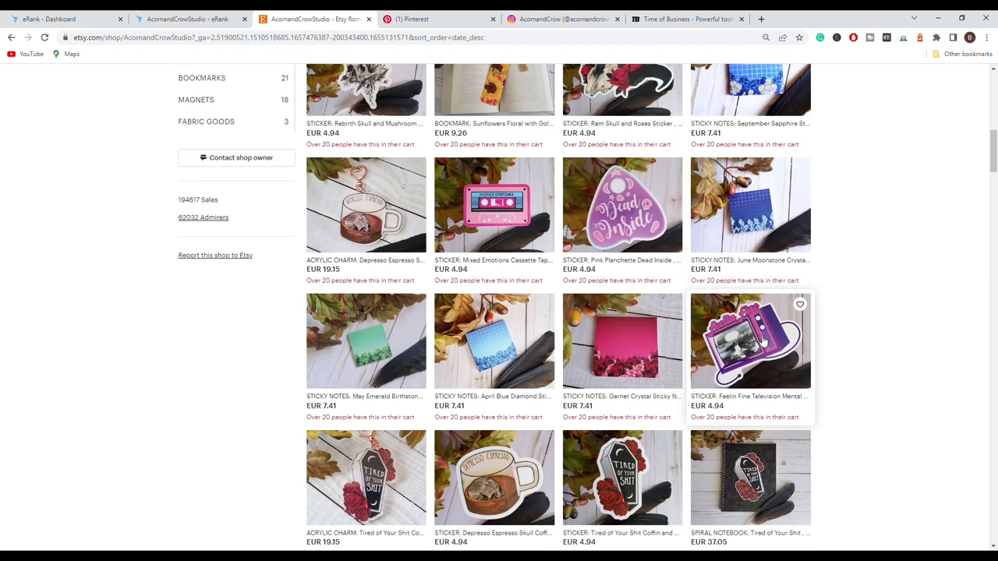
scroll(down, 3)
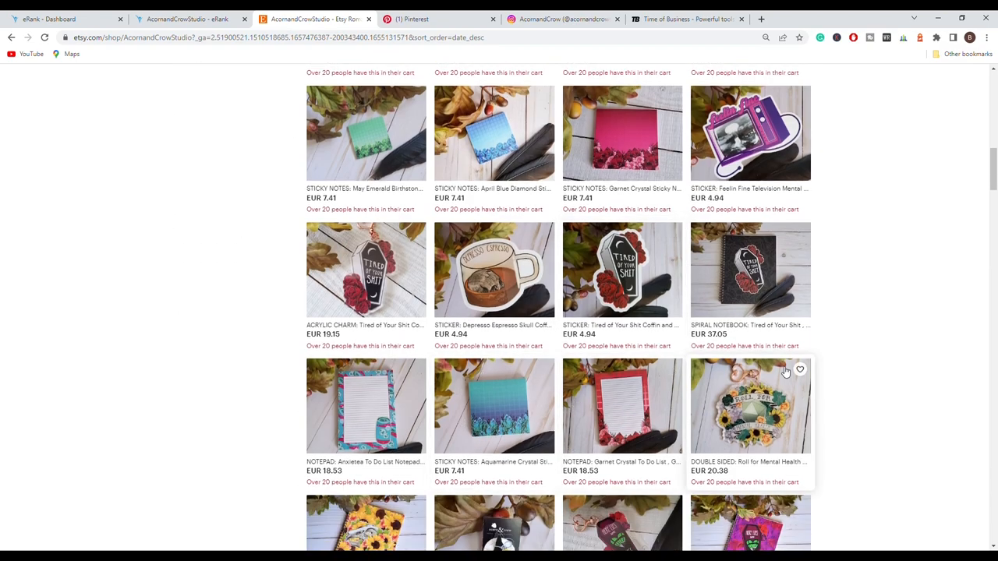
scroll(up, 3)
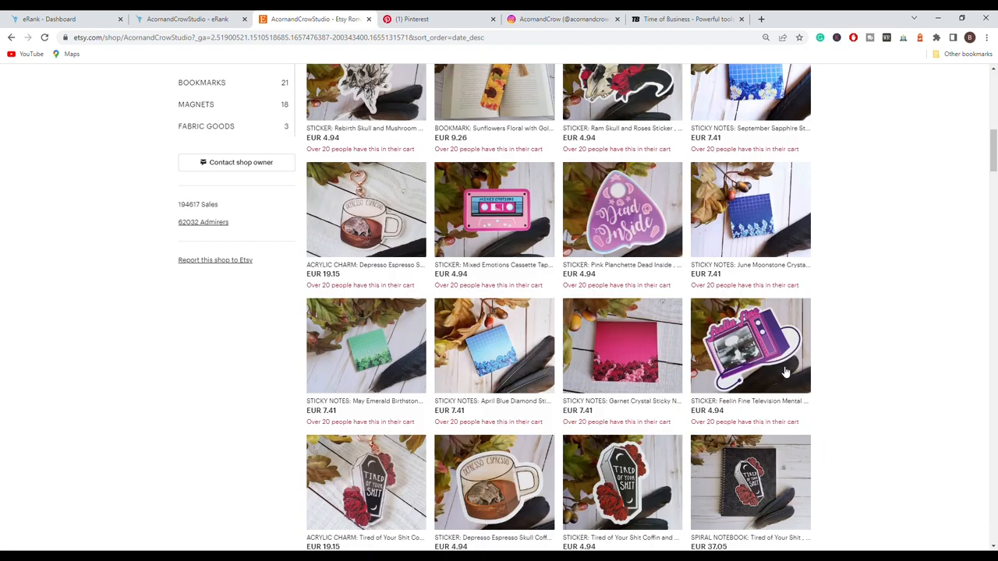
scroll(up, 3)
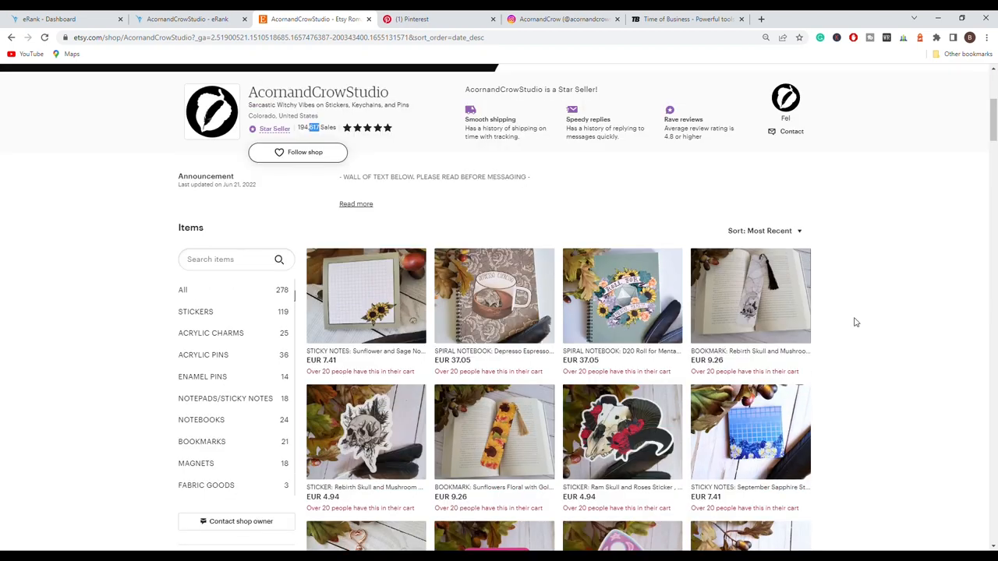
scroll(down, 3)
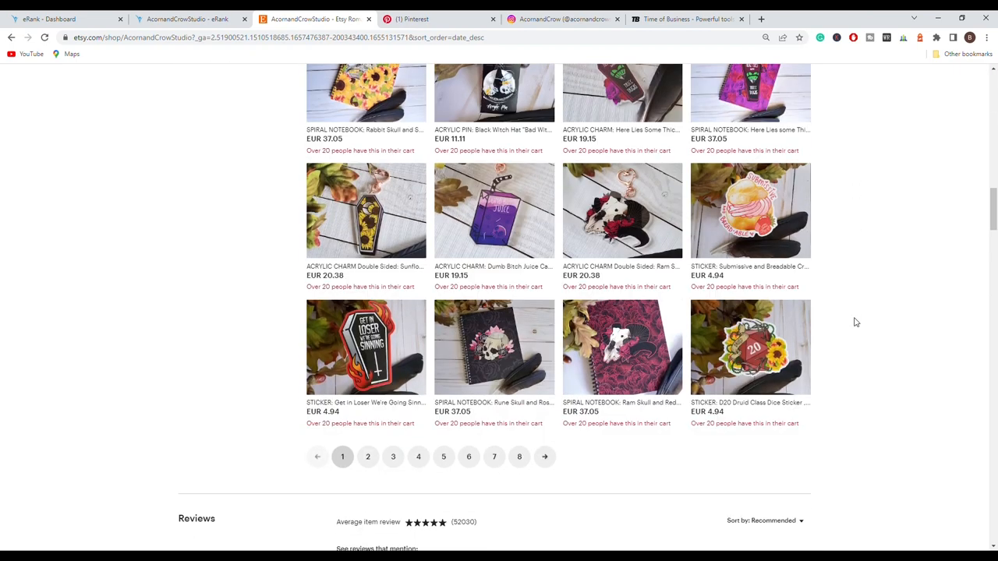
scroll(down, 3)
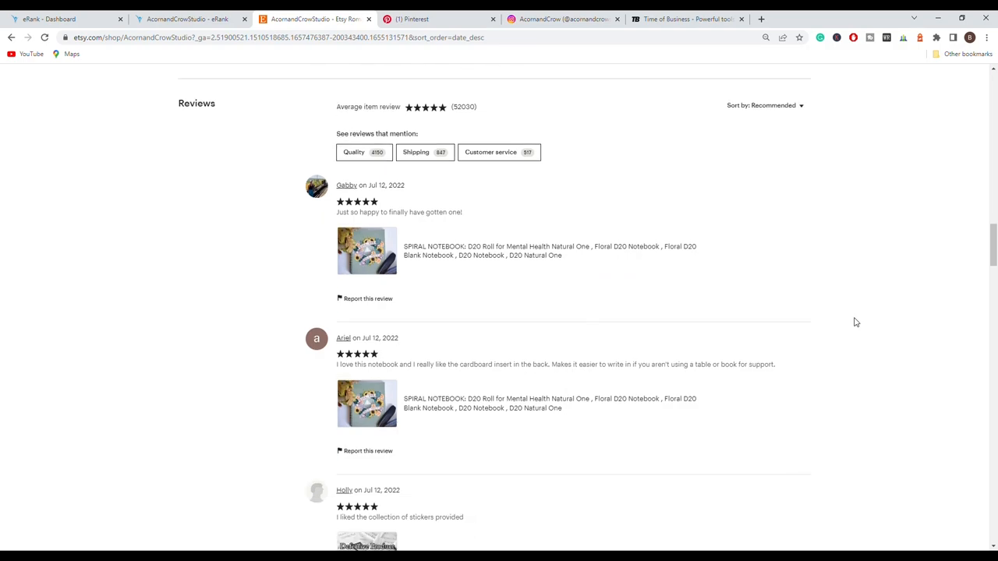
mouse_move(175, 112)
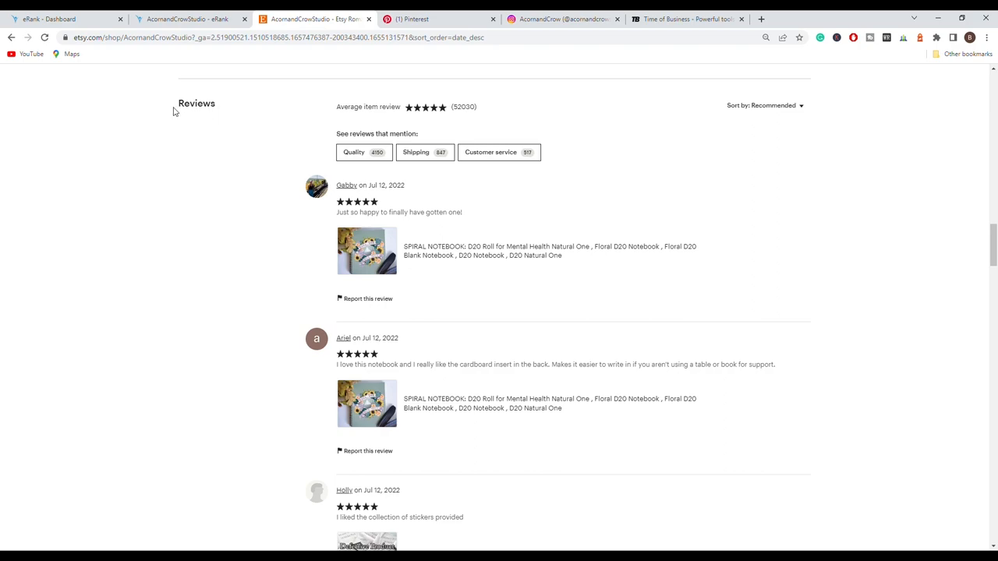
mouse_move(337, 265)
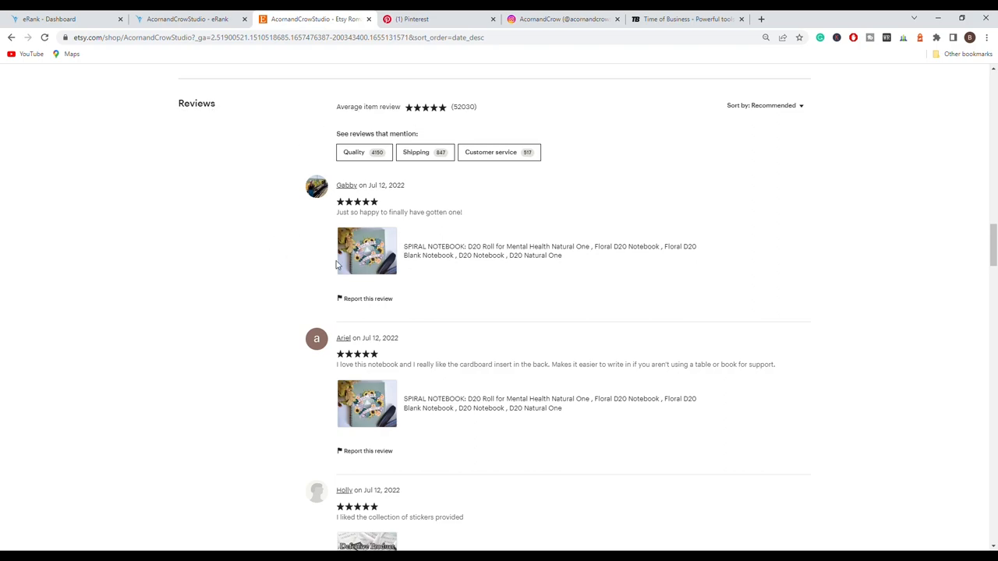
mouse_move(482, 399)
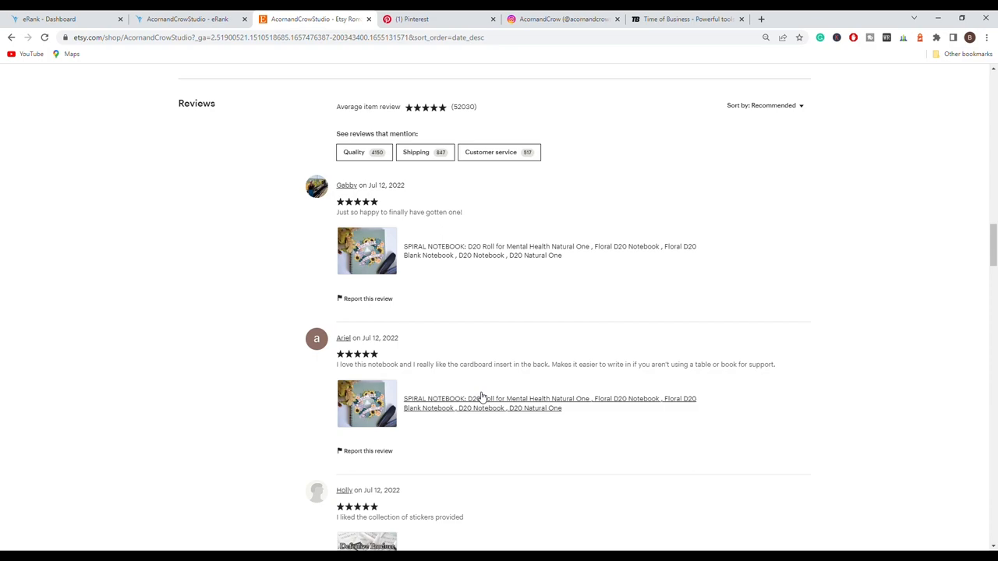
- Read recent five-star reviews from Jul 12, 2022 on notebooks, stickers and a sunflower bookmark
scroll(down, 3)
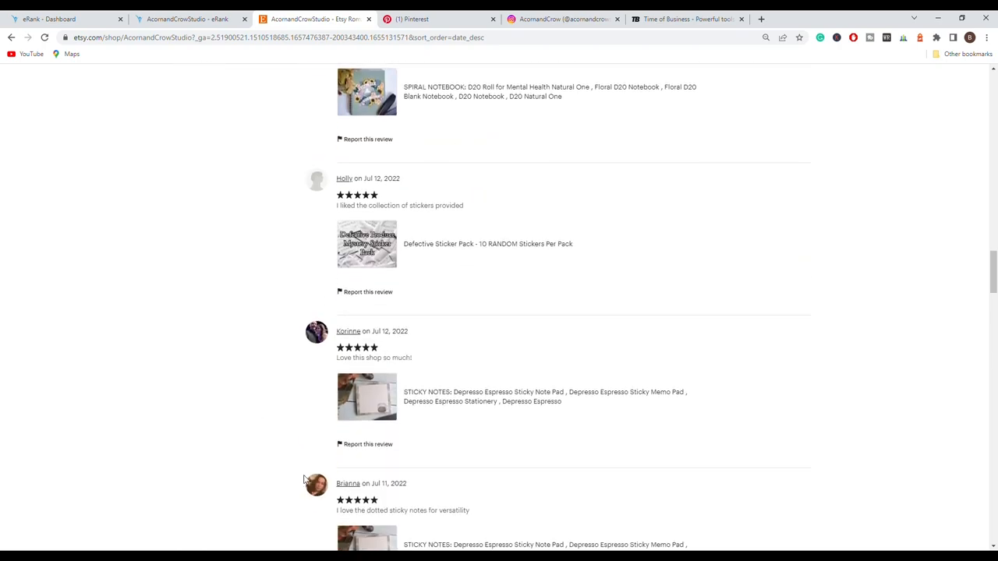
scroll(down, 3)
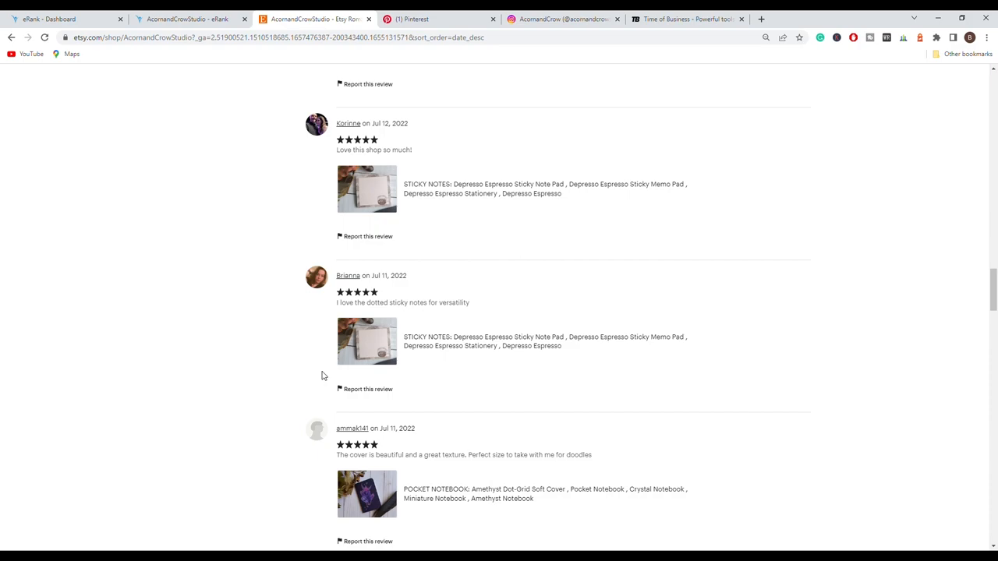
scroll(down, 3)
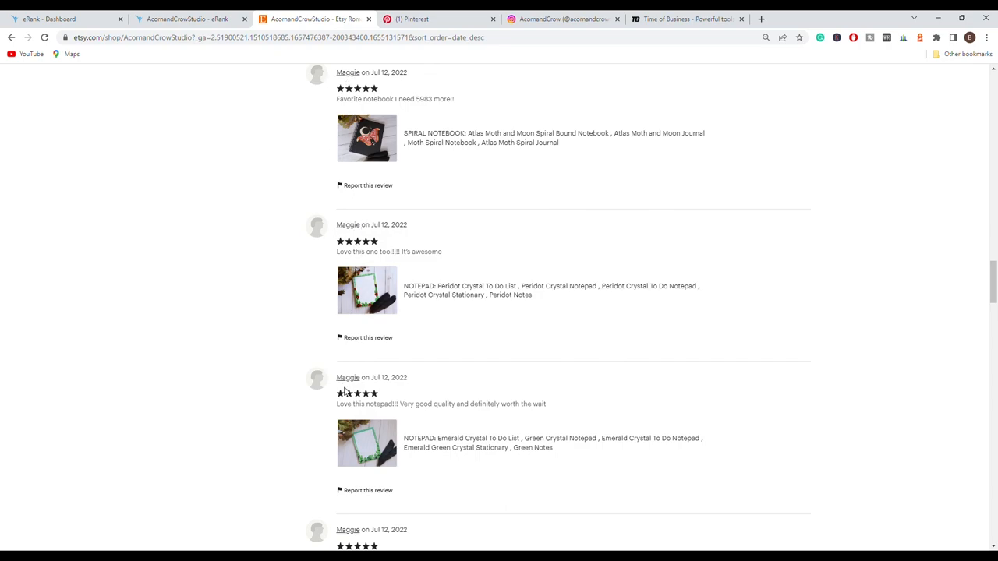
mouse_move(371, 225)
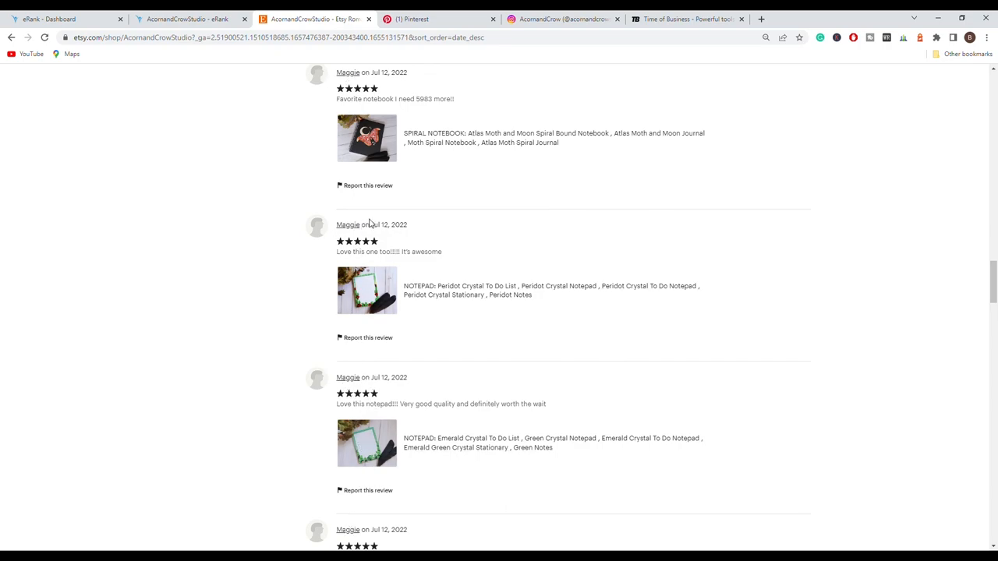
mouse_move(362, 365)
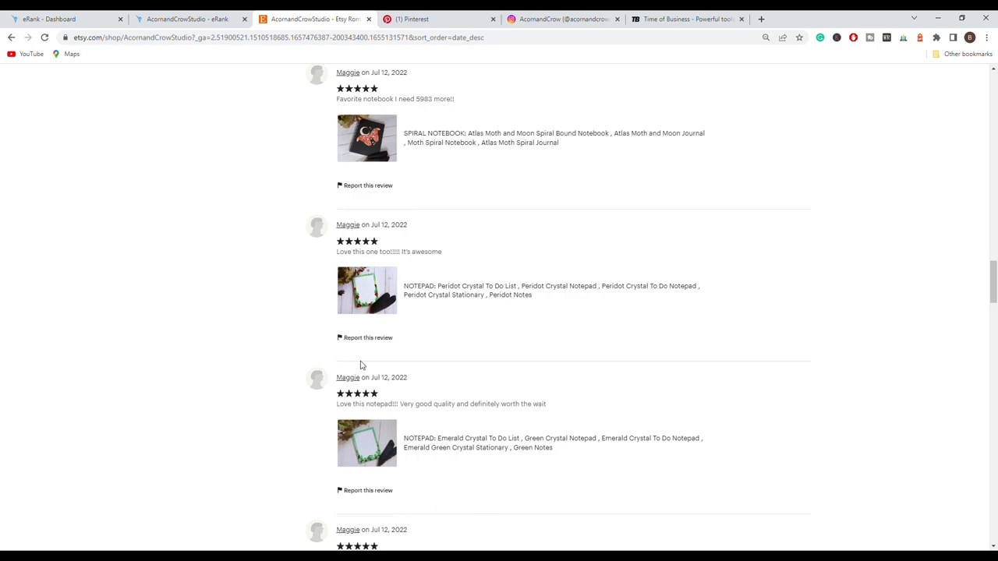
mouse_move(378, 486)
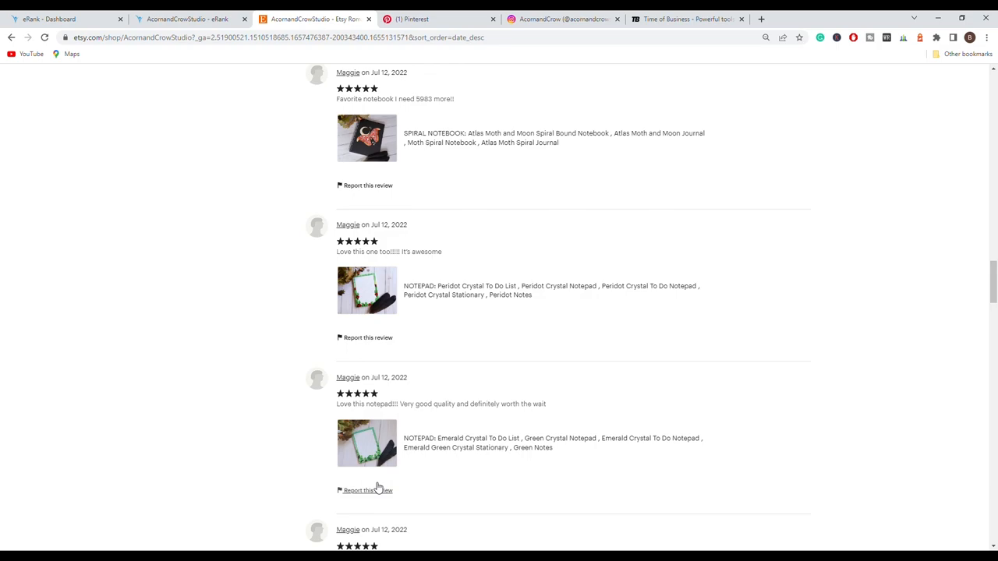
mouse_move(532, 245)
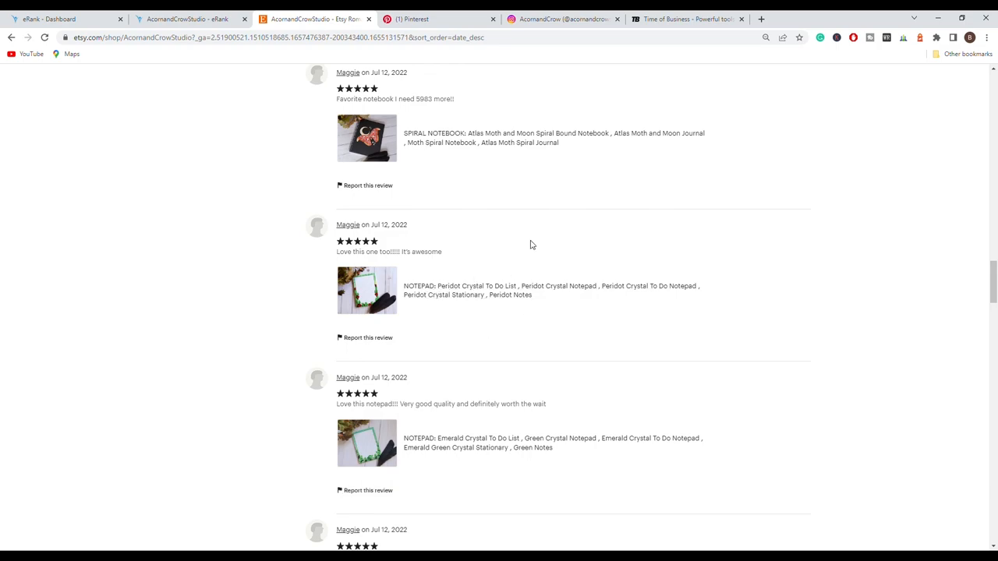
mouse_move(554, 355)
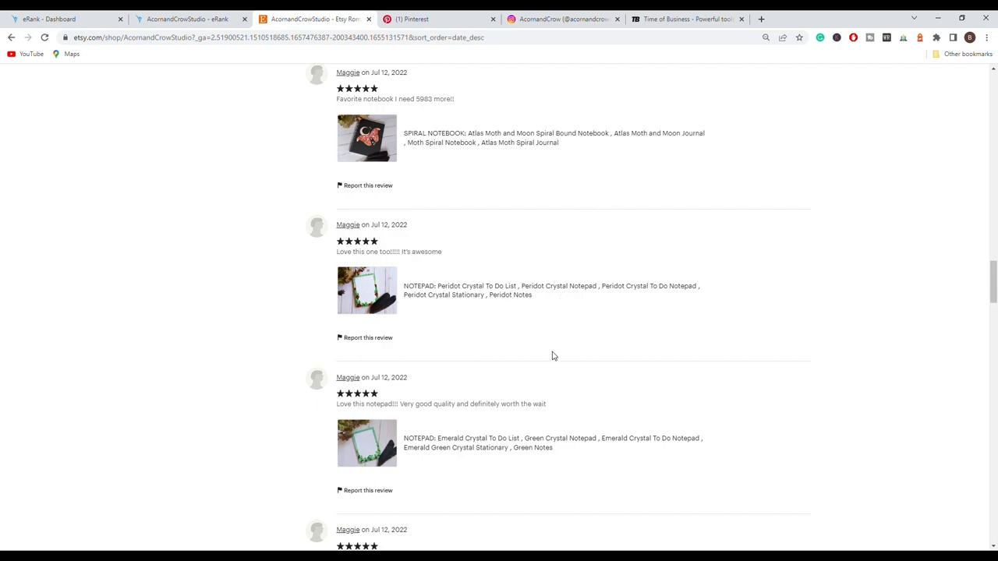
scroll(down, 3)
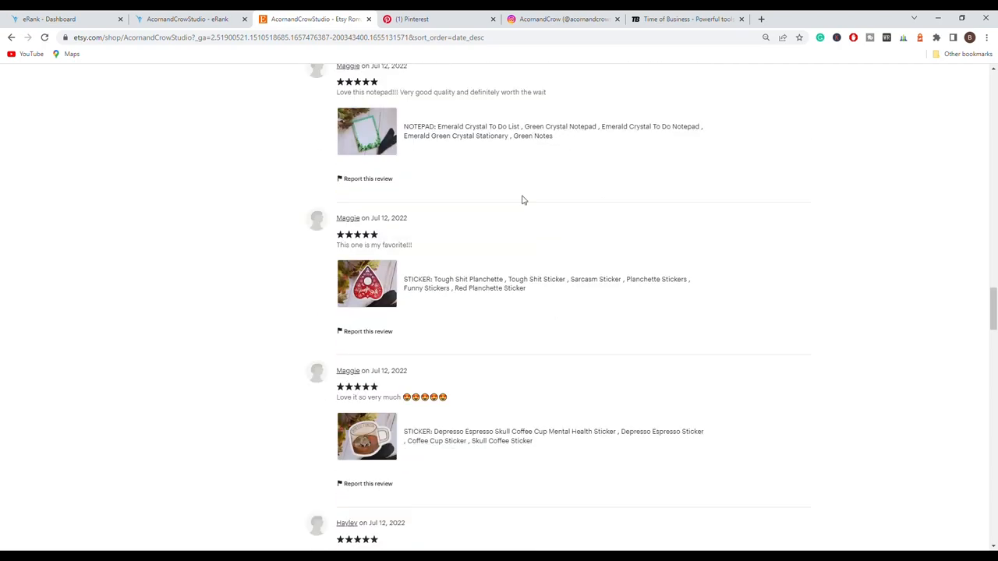
mouse_move(513, 334)
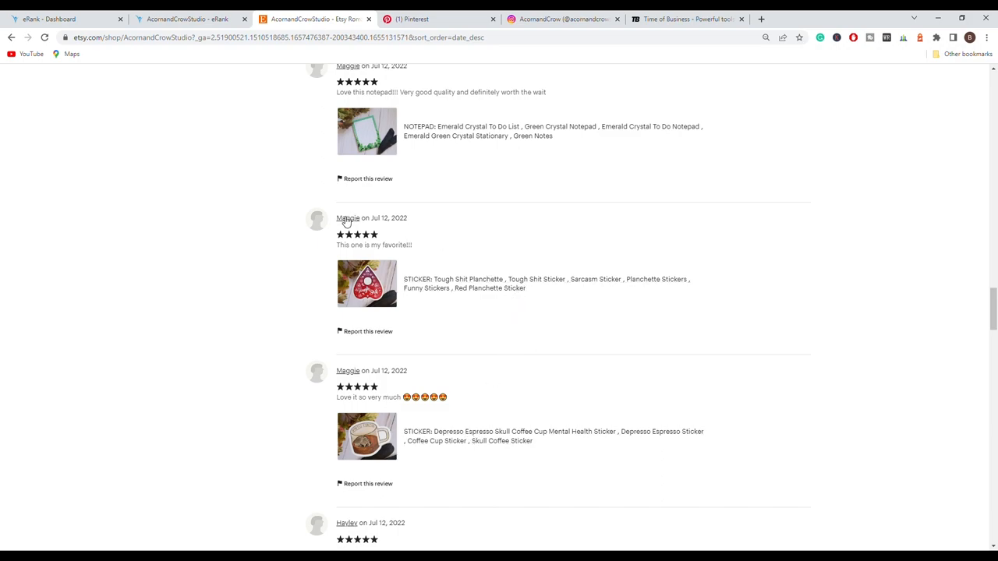
mouse_move(368, 228)
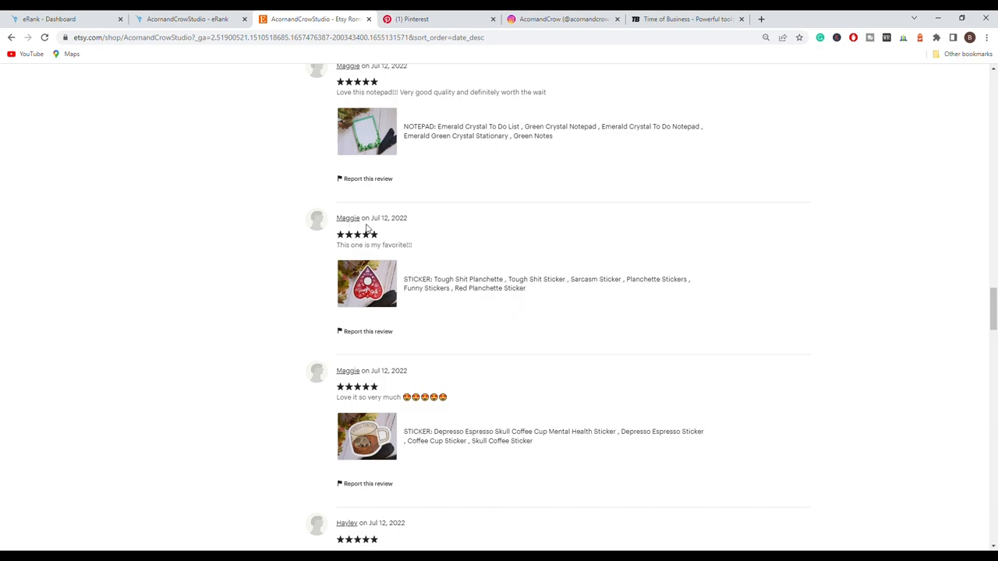
scroll(down, 3)
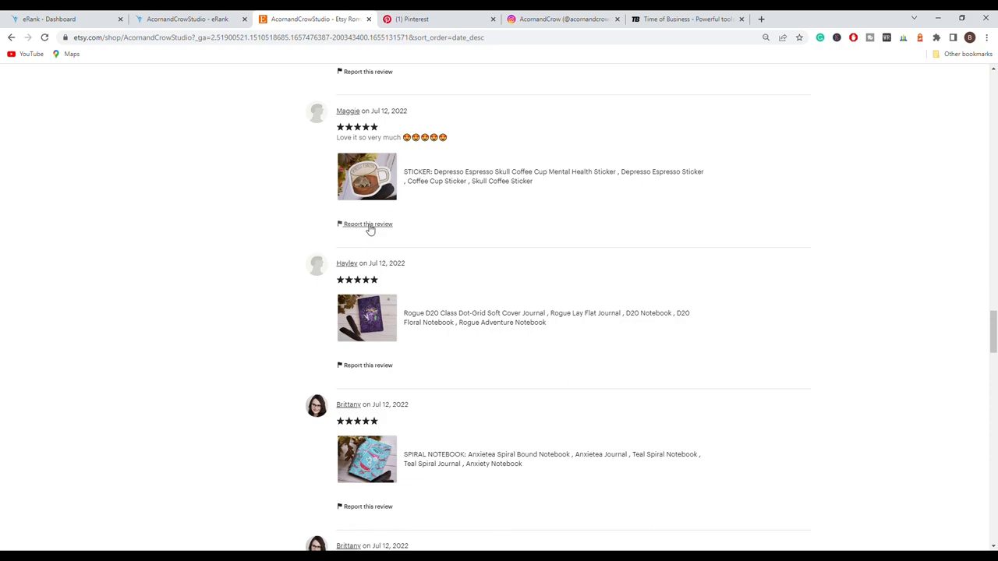
scroll(down, 3)
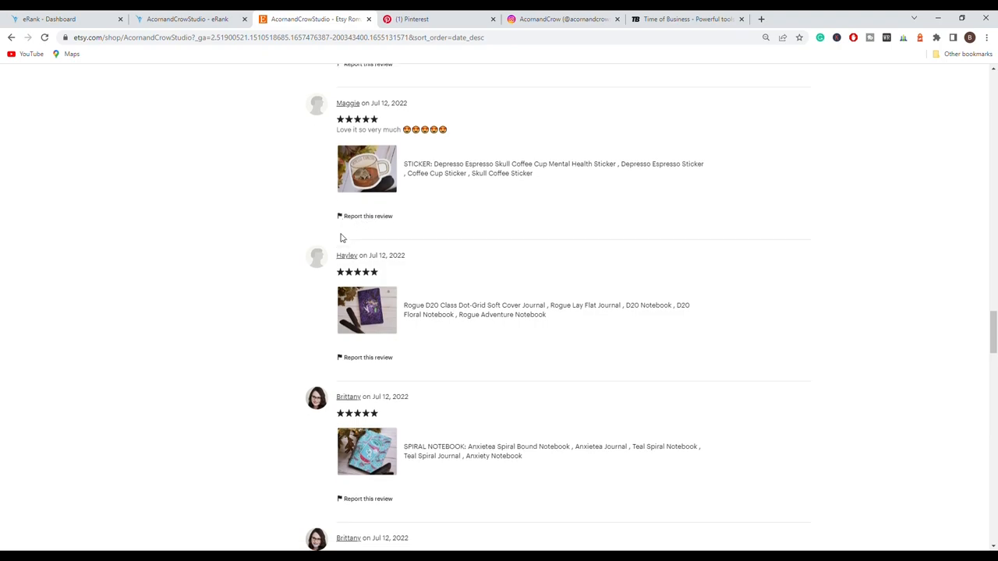
scroll(down, 3)
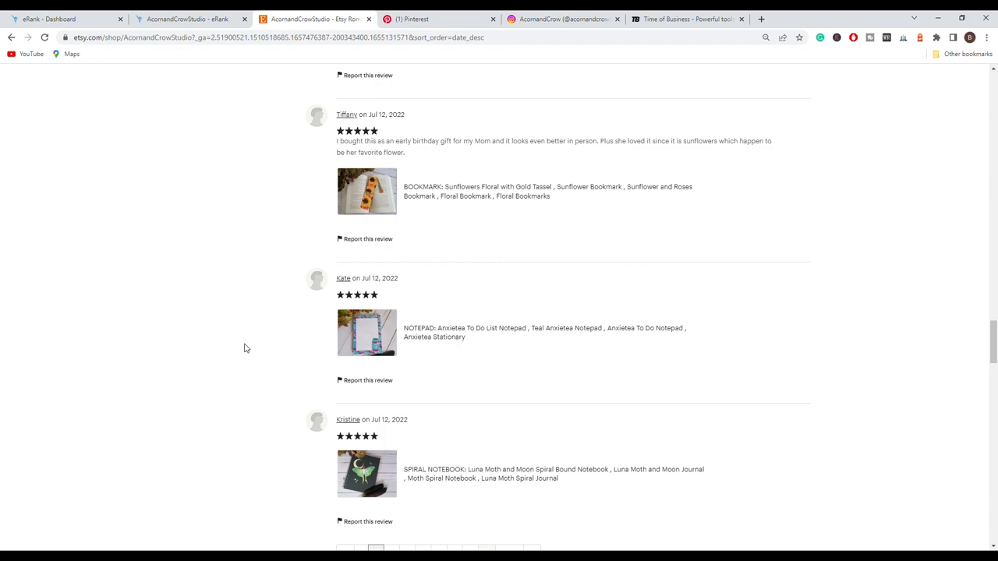
- Reach the About section showing 194,617 sales and on Etsy since 2020
scroll(down, 3)
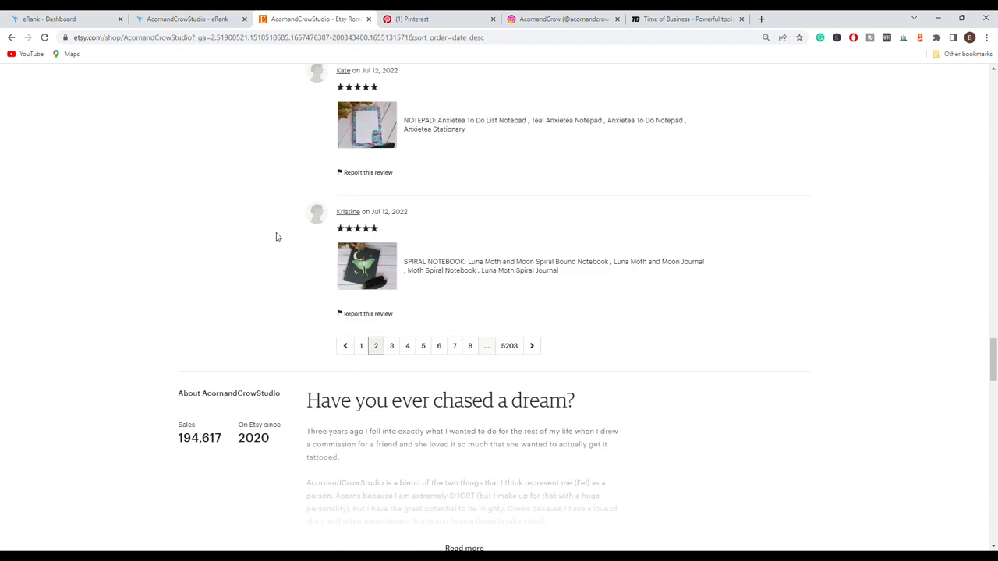
scroll(down, 3)
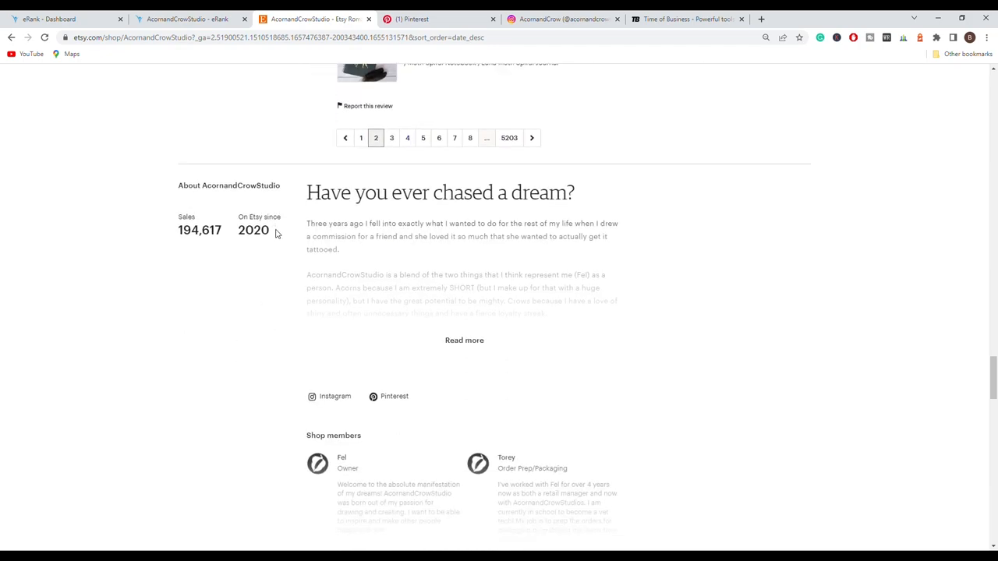
drag(177, 217, 281, 237)
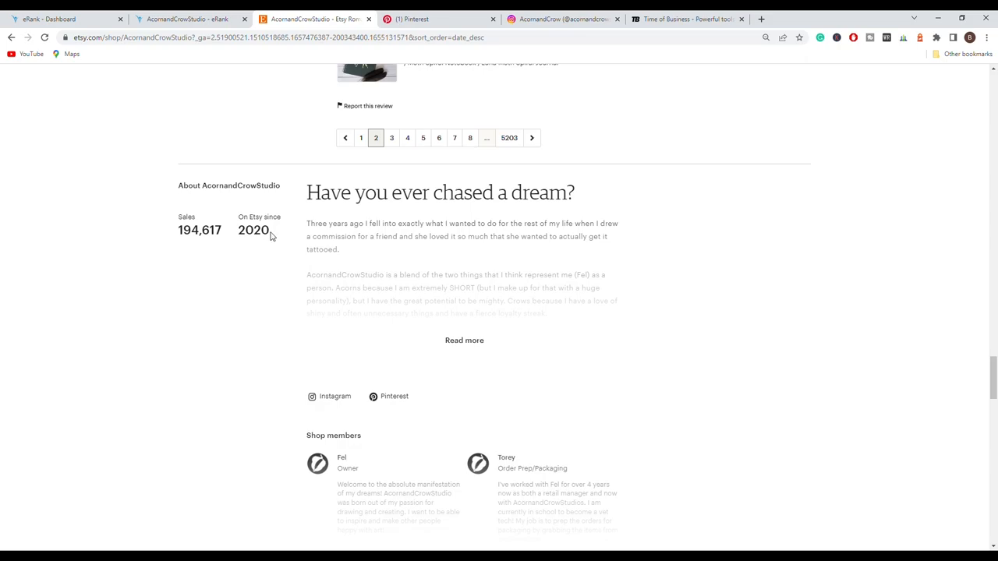
mouse_move(287, 399)
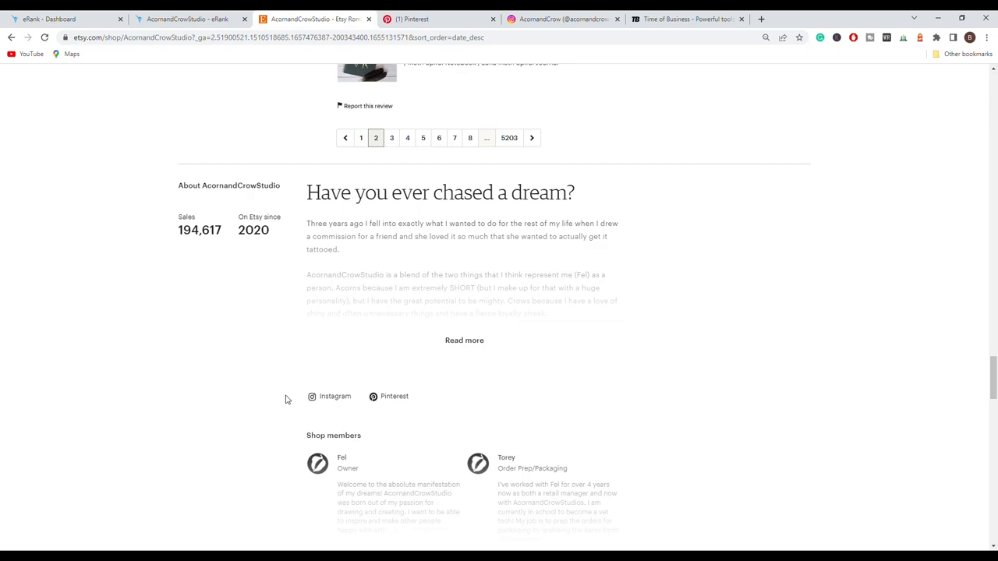
mouse_move(312, 399)
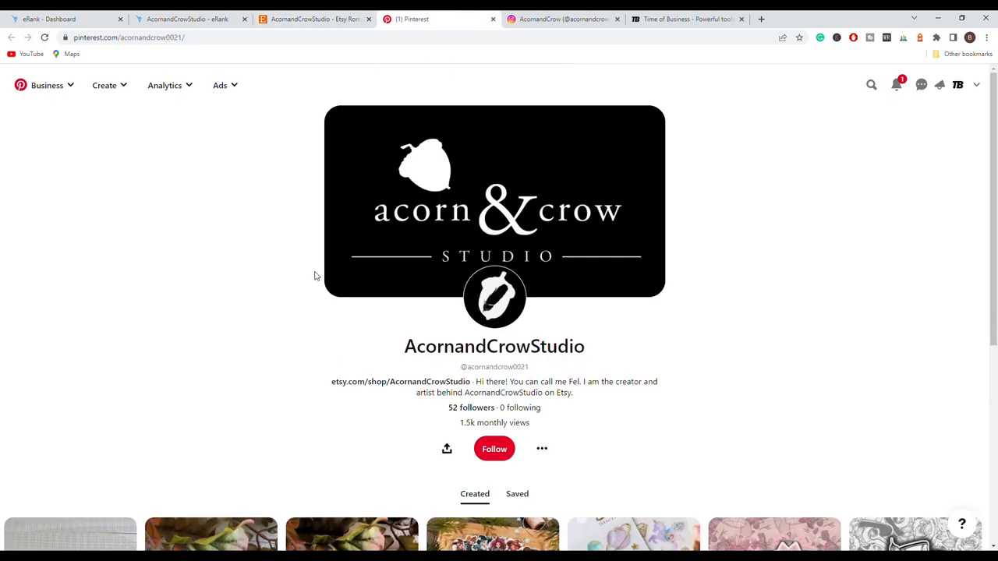
mouse_move(481, 412)
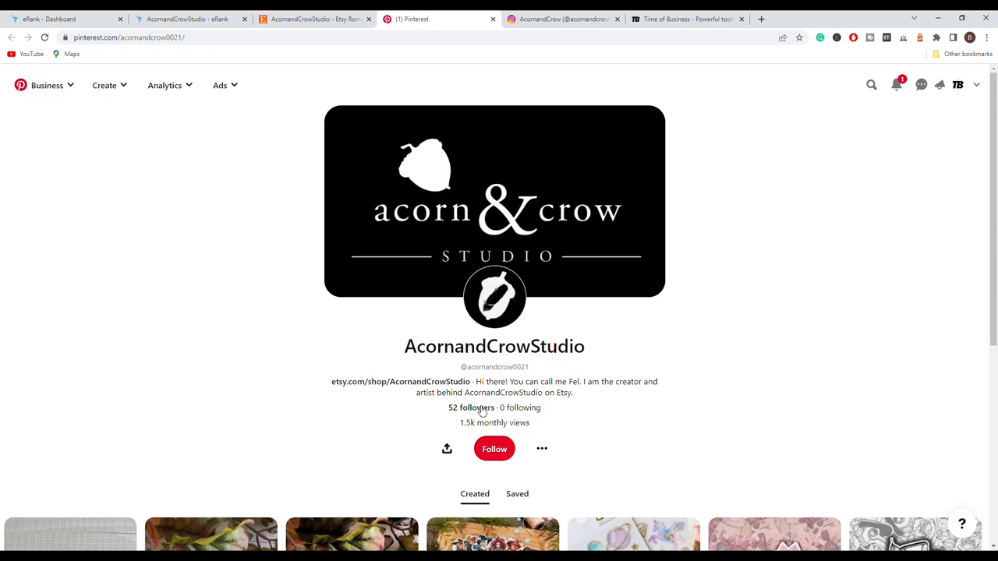
- Browse the Pinterest profile's created pins below its 52 followers and 1.5k monthly views
scroll(down, 3)
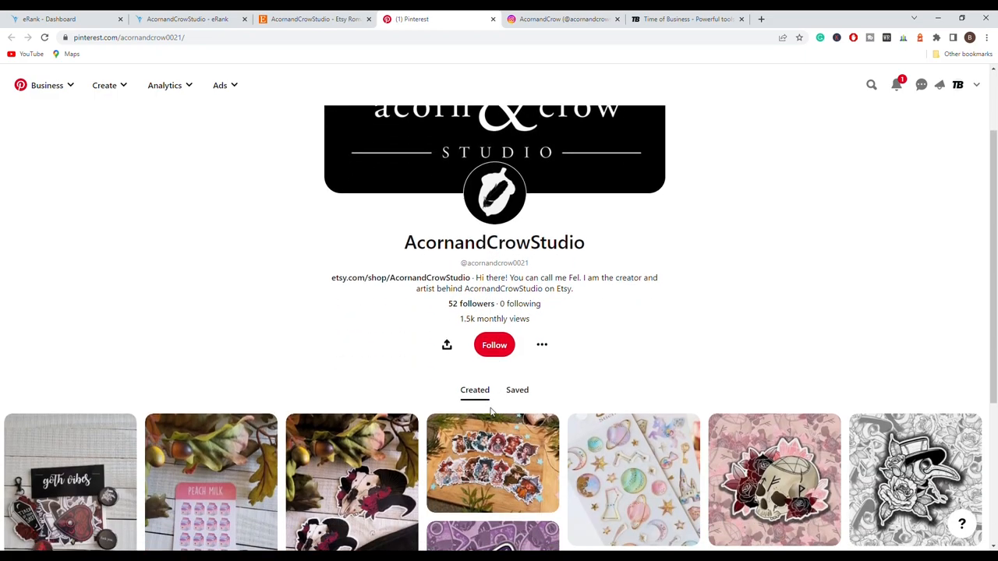
scroll(down, 3)
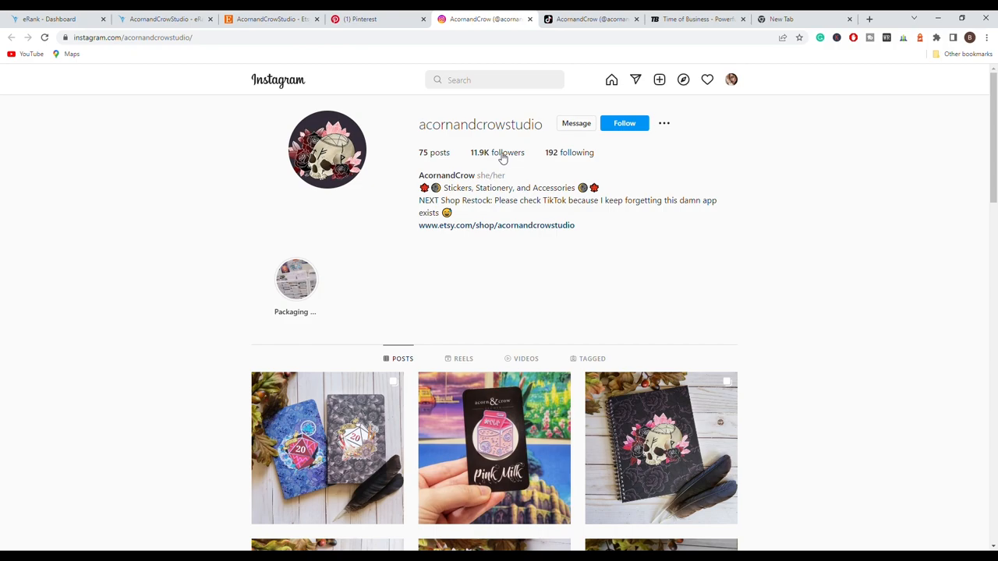
mouse_move(540, 220)
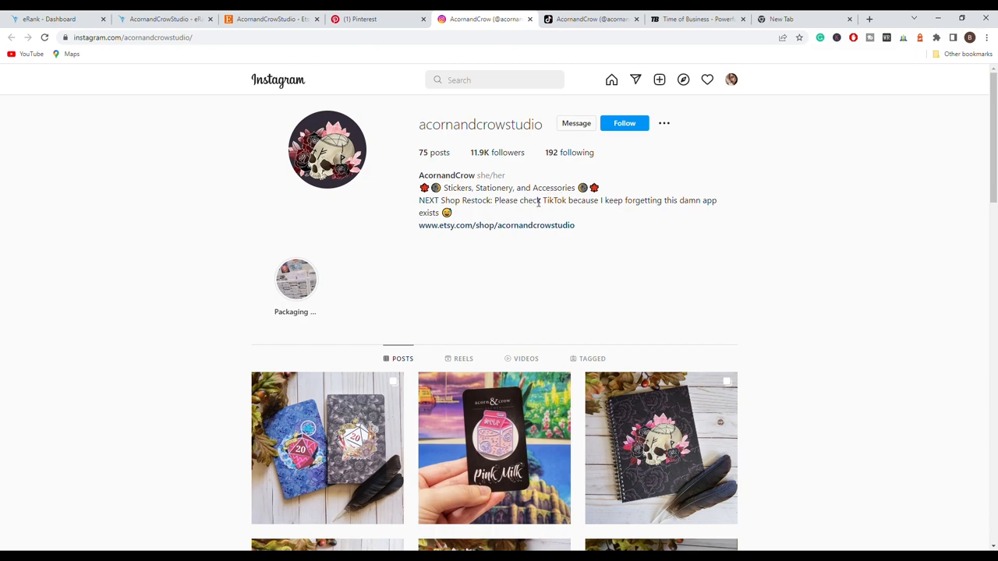
- Browse the Instagram posts grid, then move on to the shop's TikTok profile
scroll(down, 3)
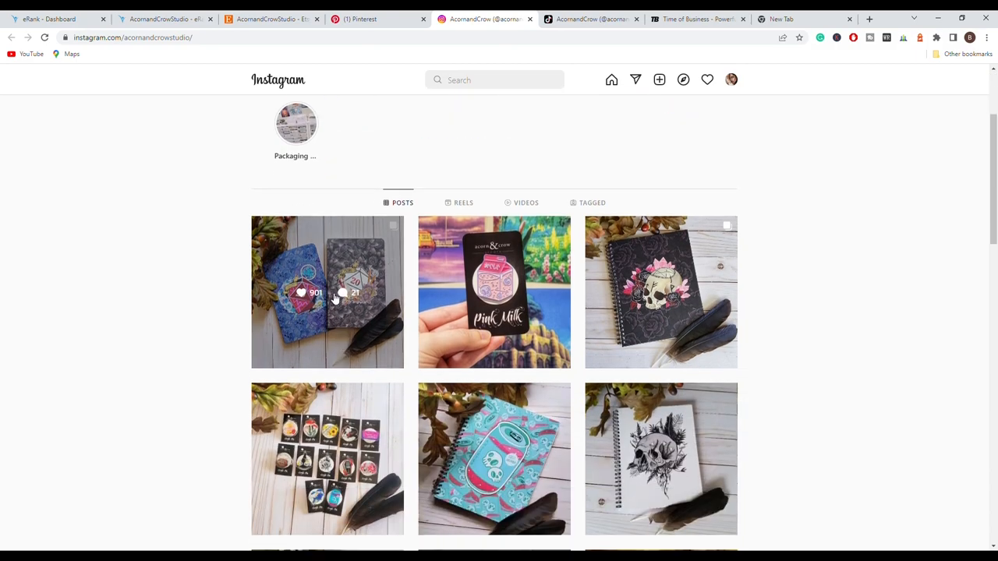
mouse_move(318, 280)
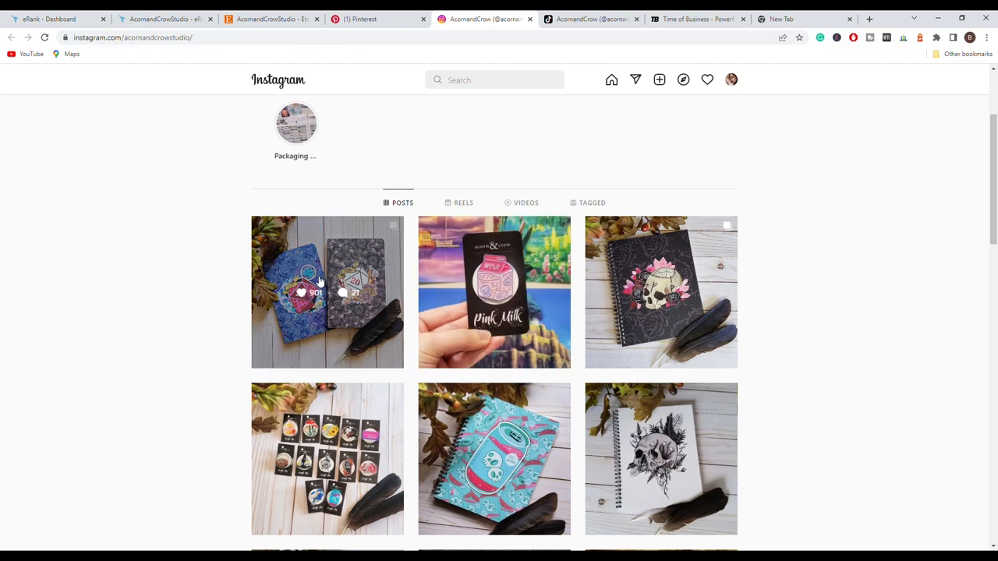
scroll(down, 3)
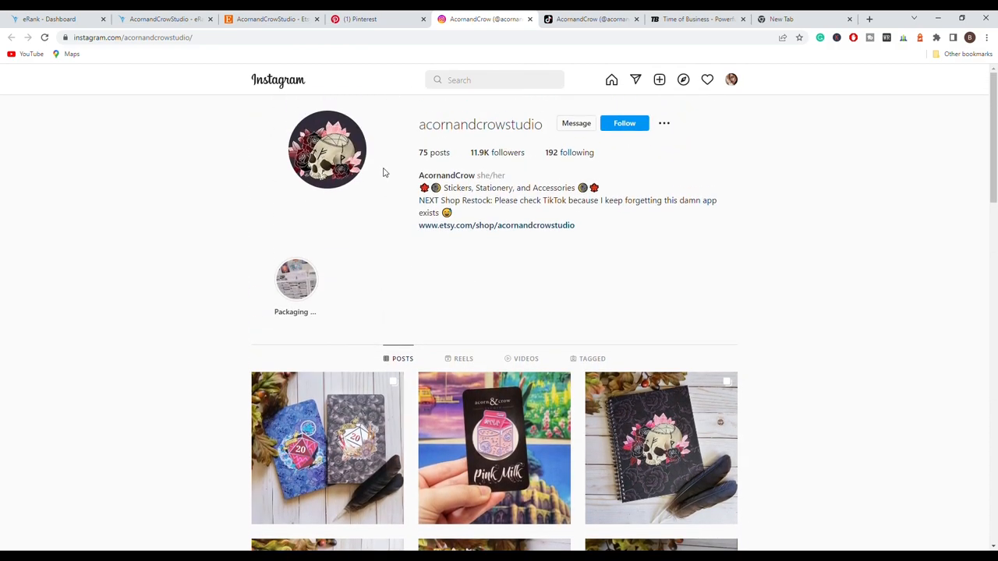
click(580, 19)
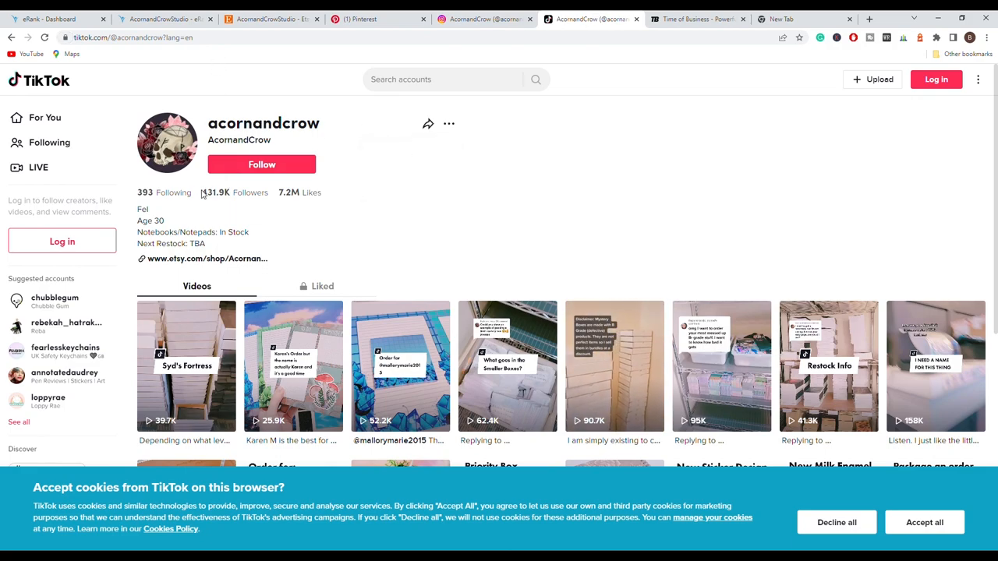
- Highlight the 431.9K follower count and browse the video grid of packaging, restock and sticker clips
double_click(216, 193)
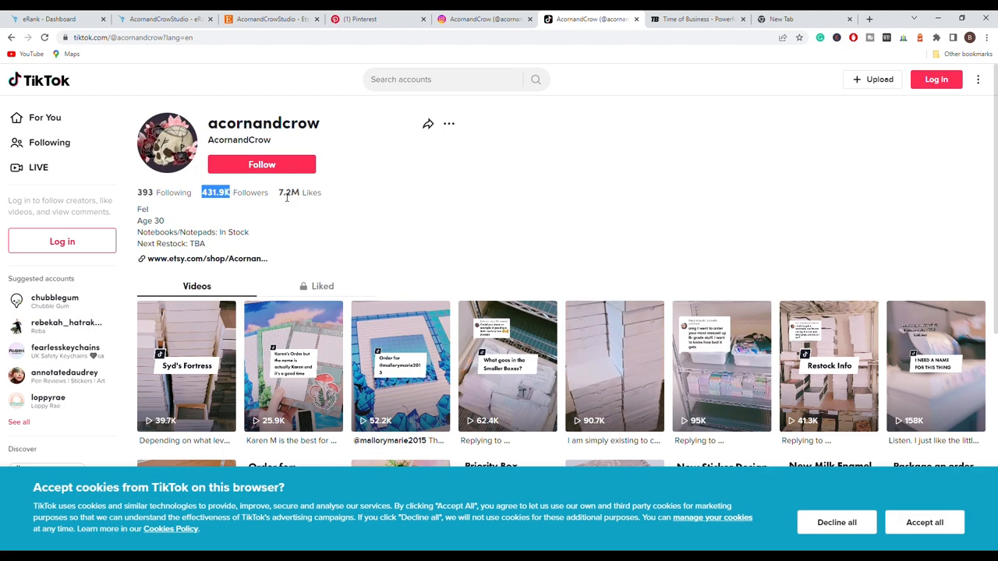
scroll(down, 3)
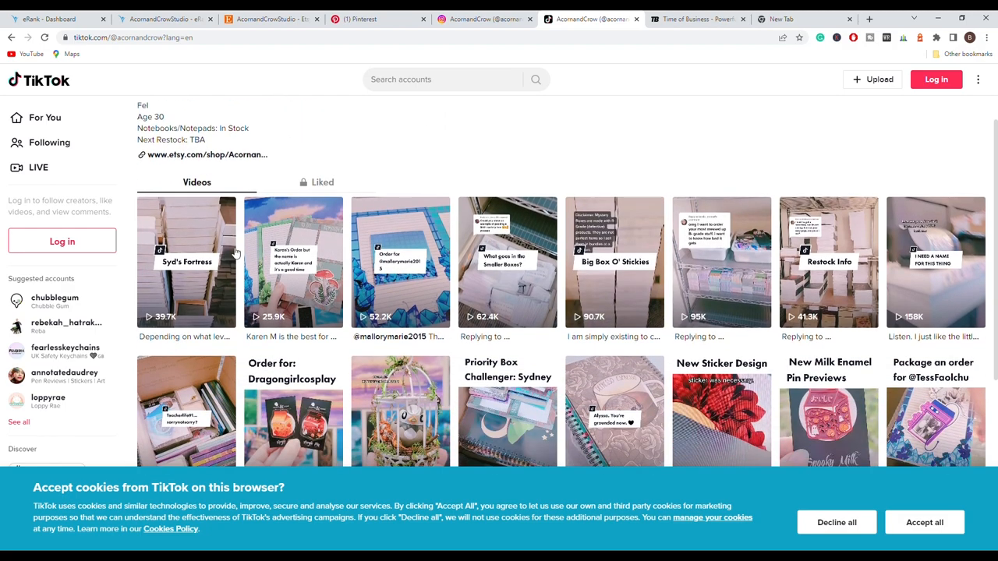
scroll(down, 3)
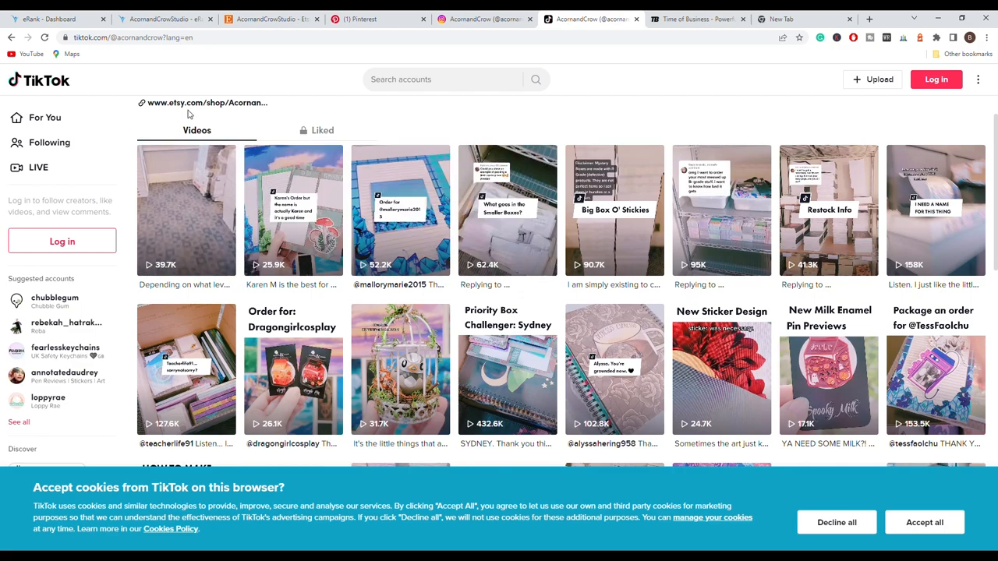
scroll(down, 3)
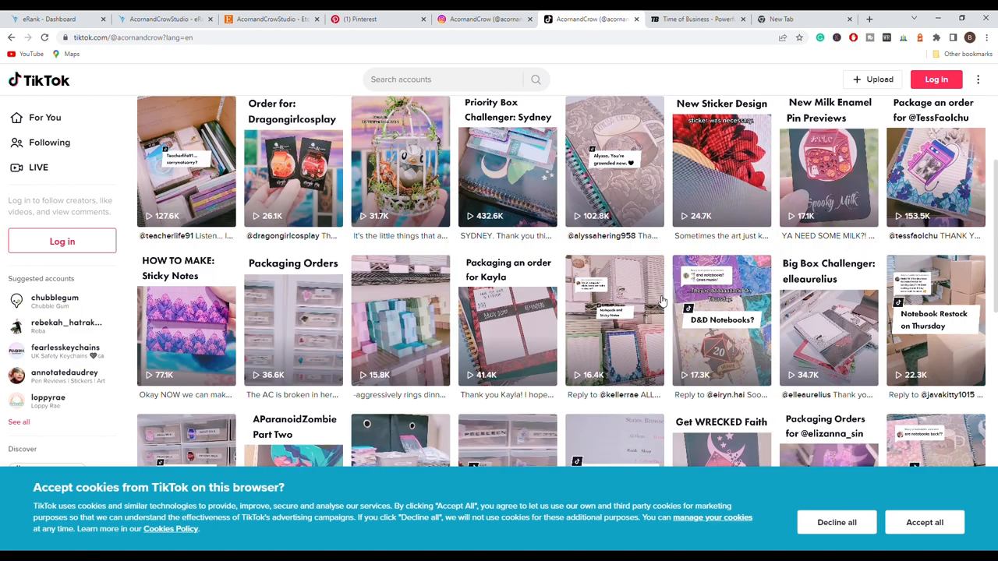
scroll(down, 3)
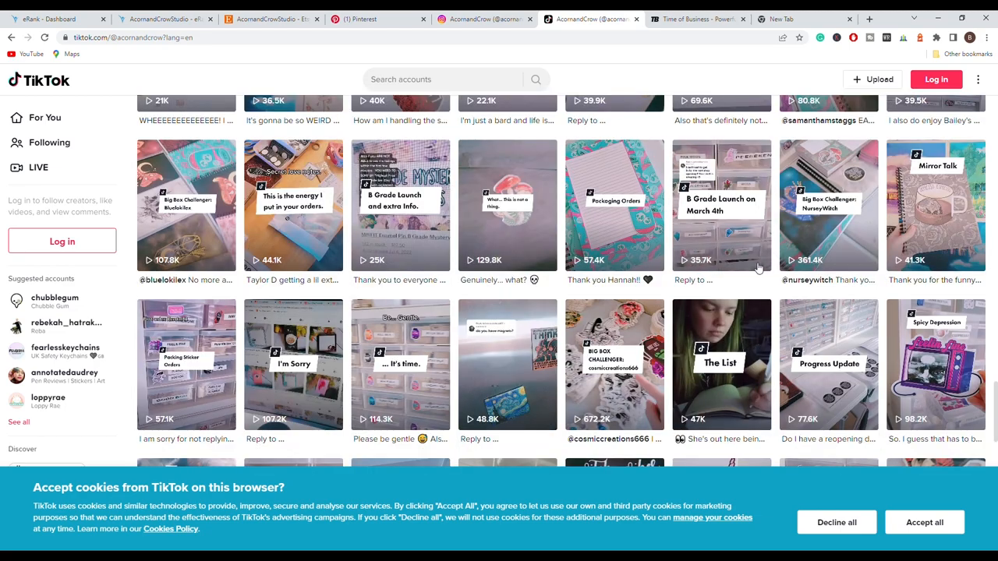
mouse_move(740, 398)
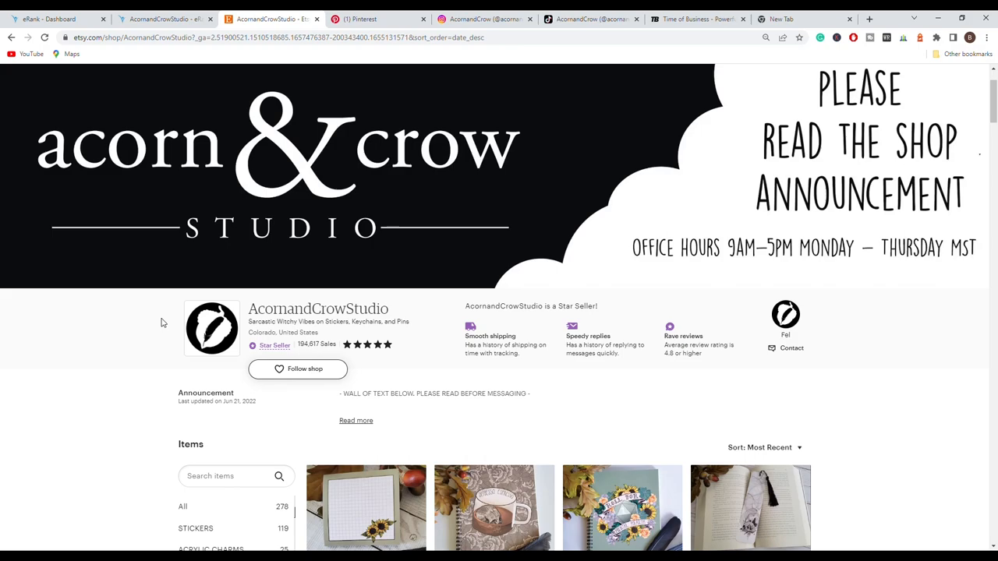
- Scroll down the AcornandCrowStudio shop to its Items grid of 278 listings, newest first
scroll(down, 3)
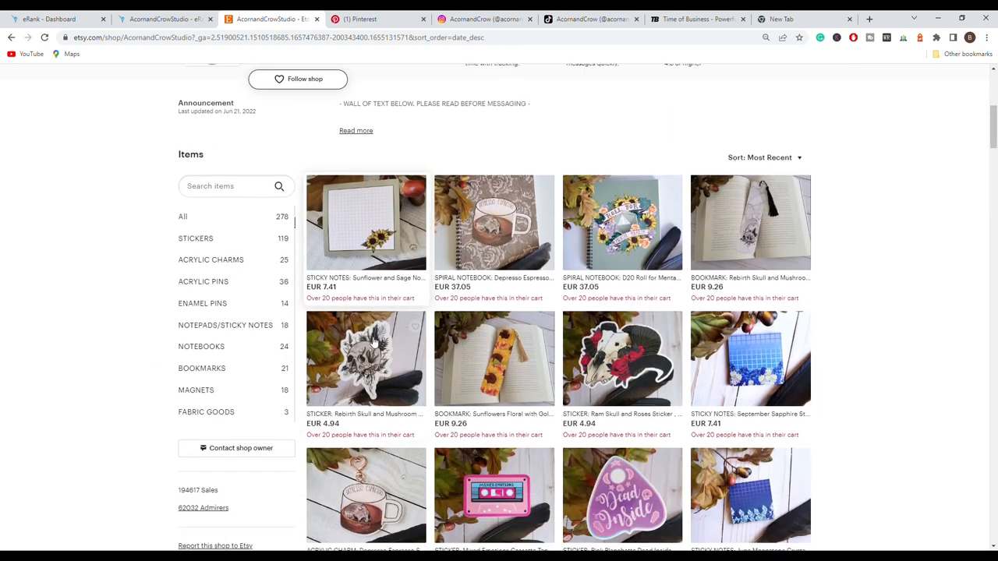
scroll(down, 3)
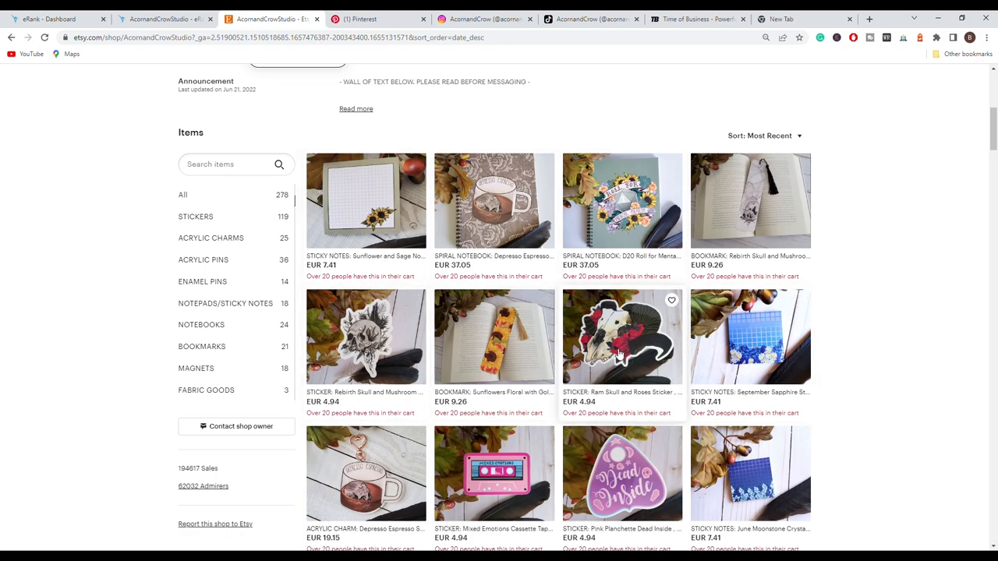
mouse_move(605, 373)
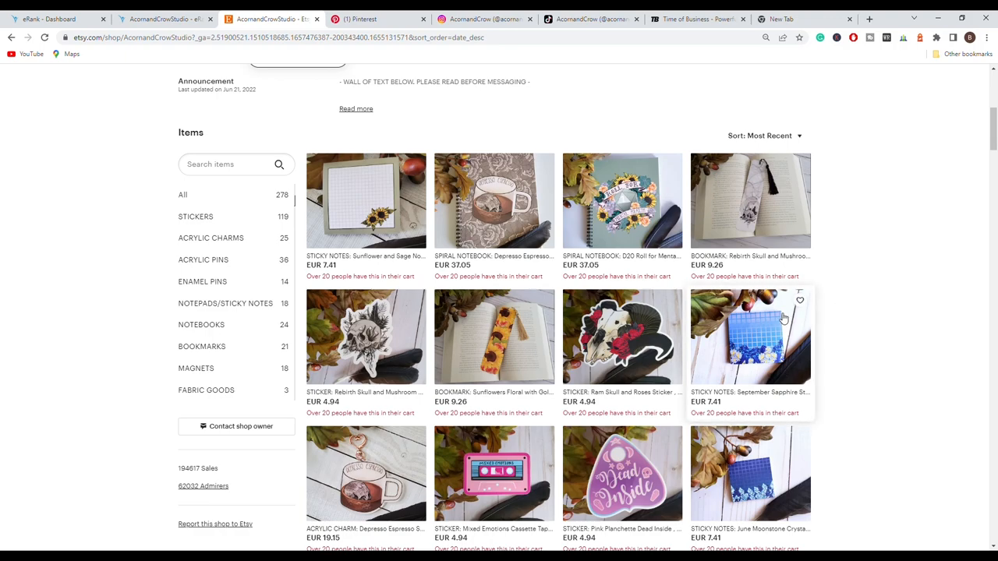
mouse_move(803, 278)
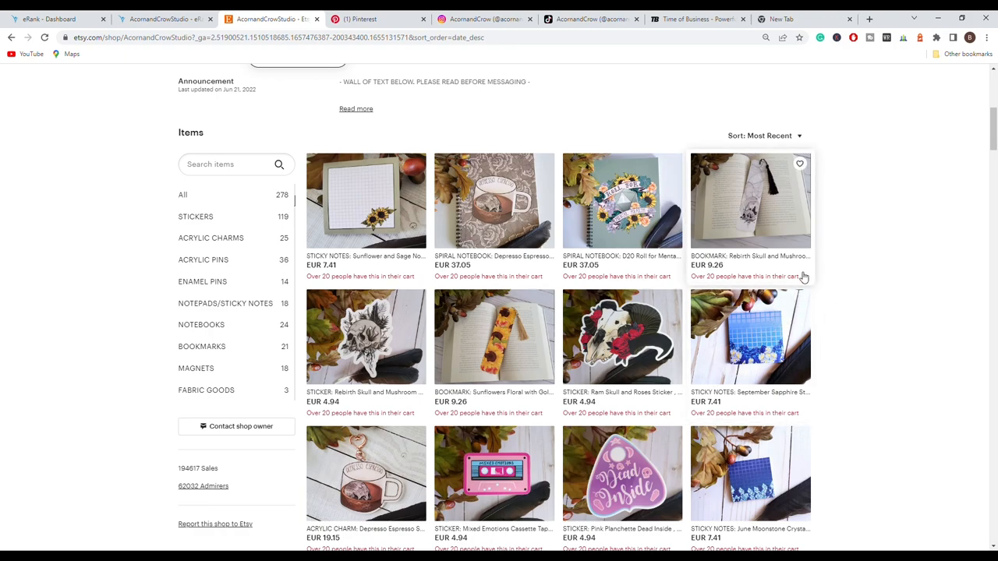
mouse_move(840, 302)
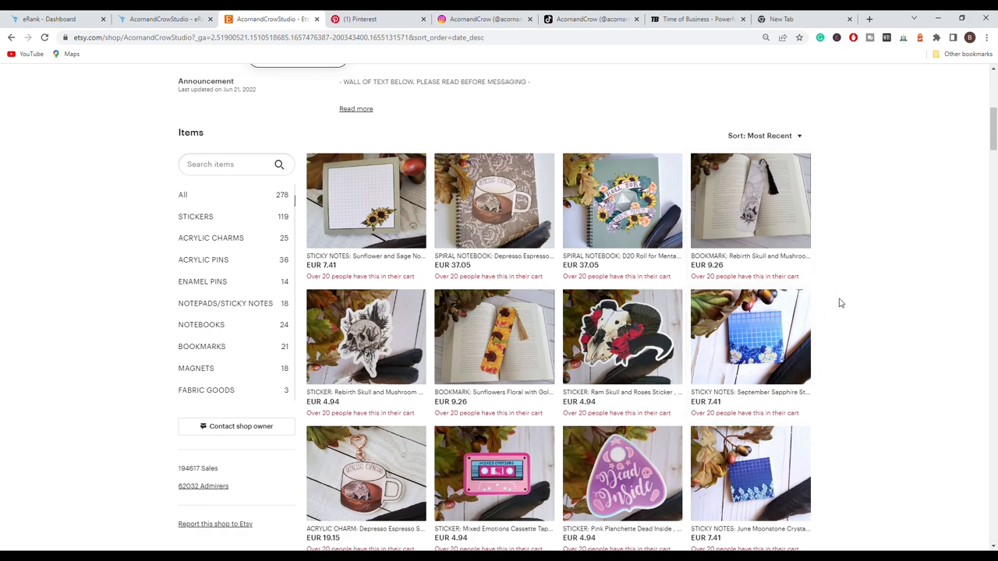